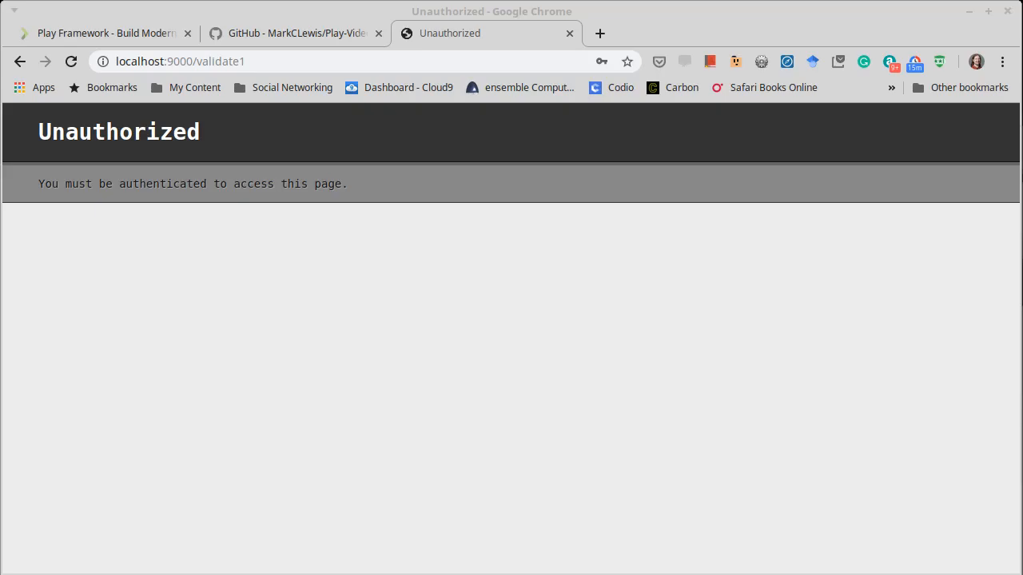
{"action": "mouse_move", "coordinate": [467, 241]}
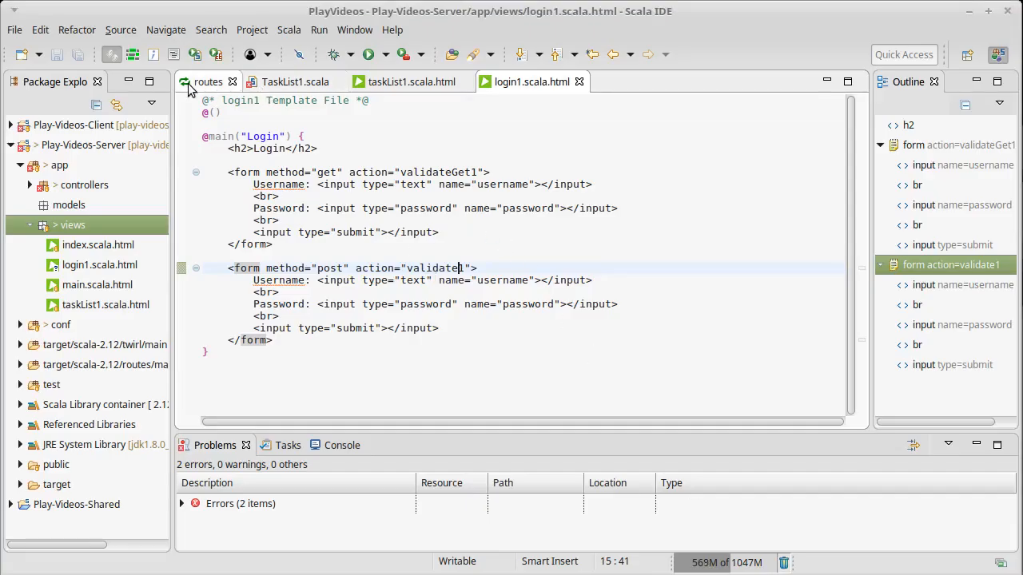
- Check the POST validatePost1 route in routes, then return to the login1 template
{"action": "left_click", "coordinate": [207, 81]}
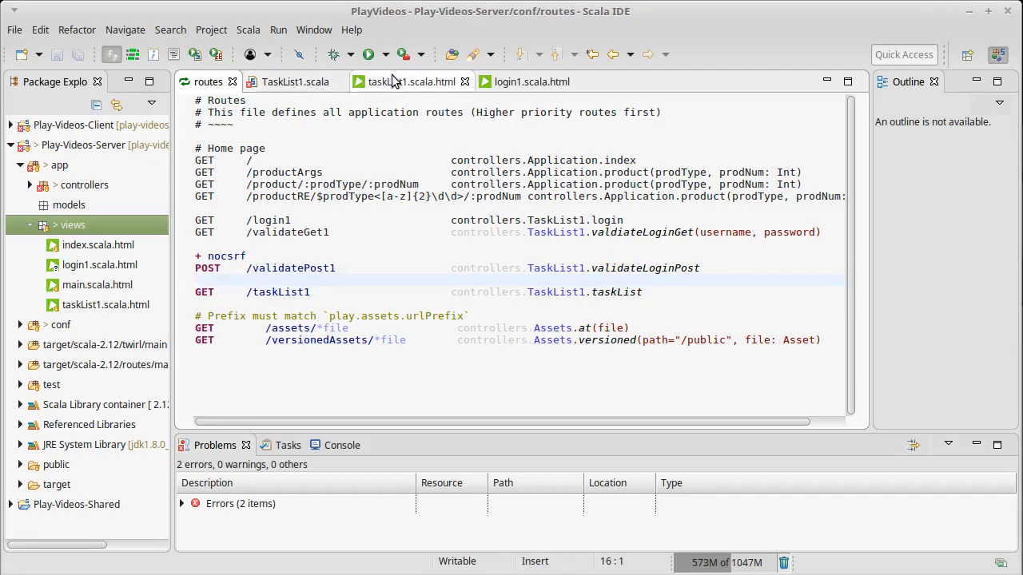
{"action": "left_click", "coordinate": [531, 82]}
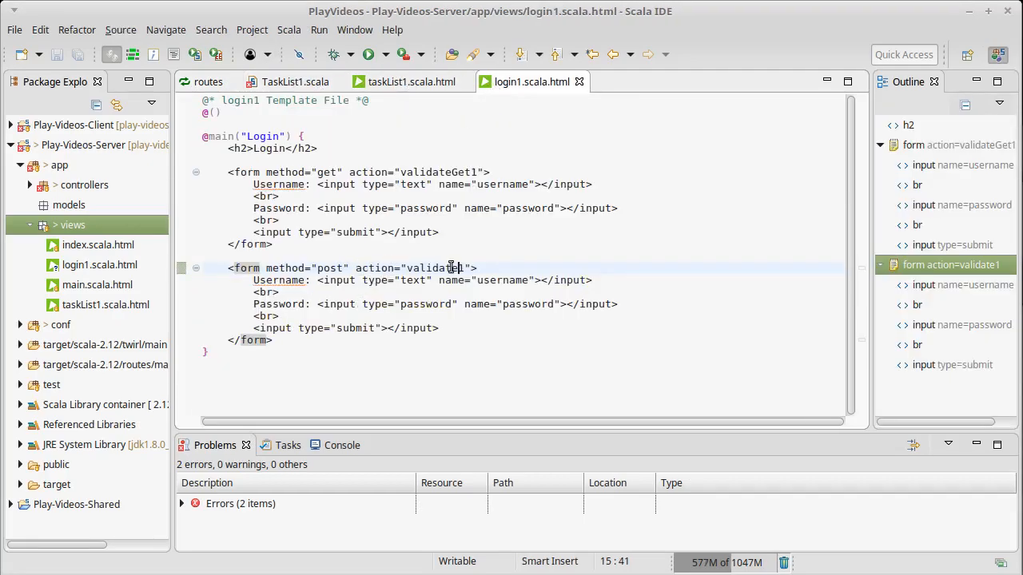
{"action": "mouse_move", "coordinate": [482, 304]}
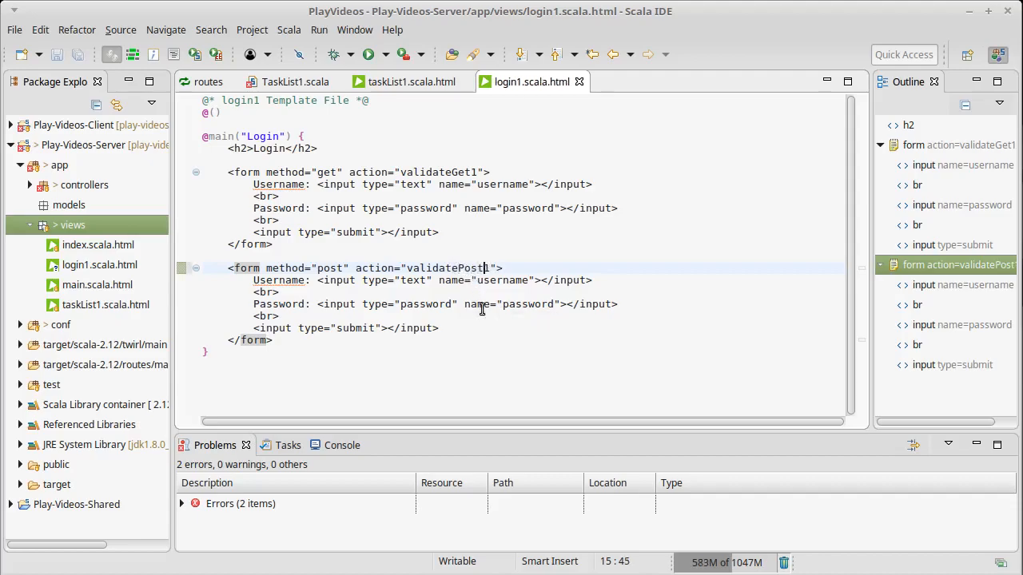
{"action": "mouse_move", "coordinate": [479, 304]}
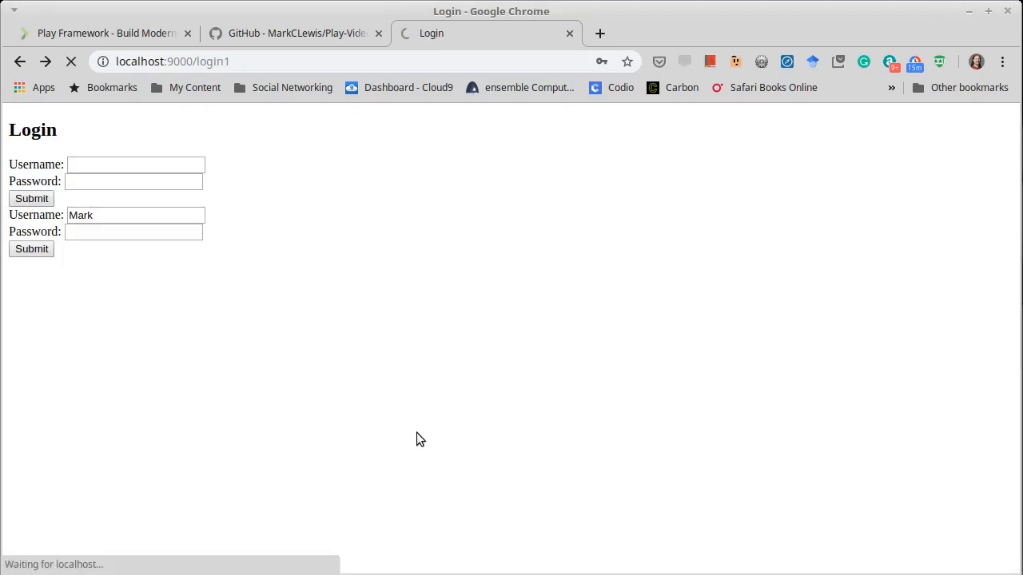
- Enter 'Mark' as the username in the reloaded page's second login form
{"action": "left_click", "coordinate": [32, 249]}
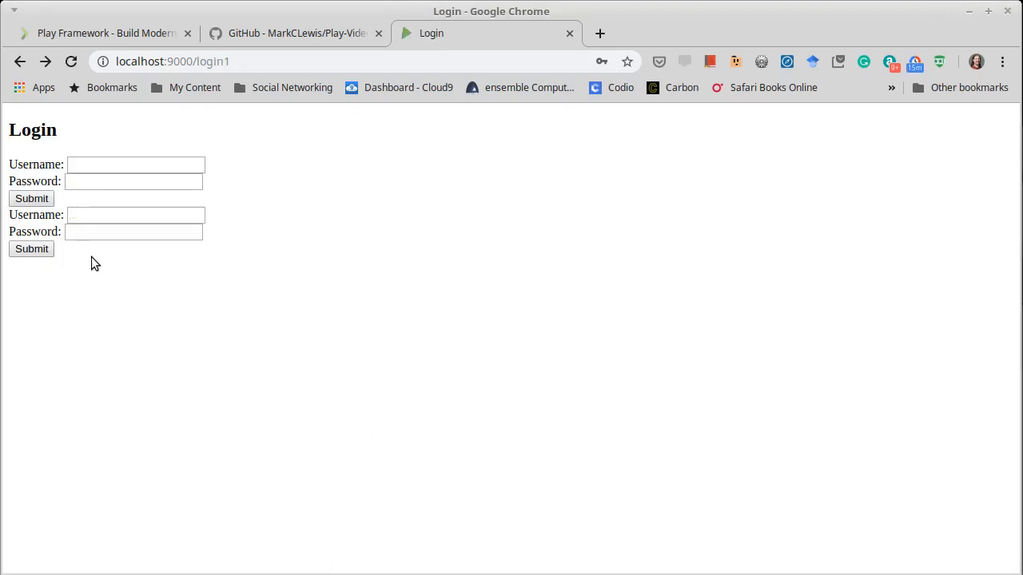
{"action": "type", "text": "Mark"}
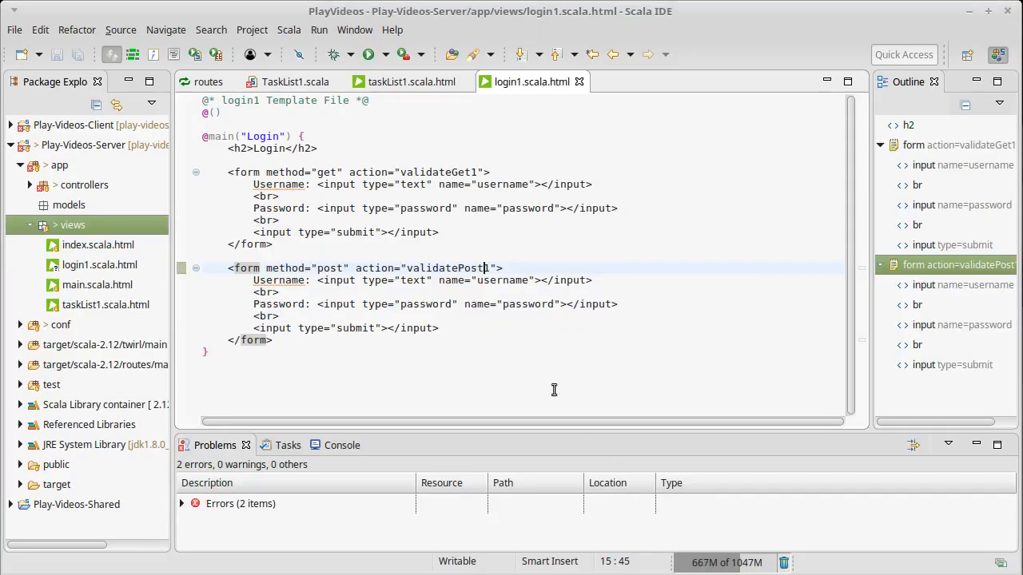
- Review the validateLoginPost action in TaskList1.scala, highlighting a word while explaining
{"action": "left_click", "coordinate": [294, 82]}
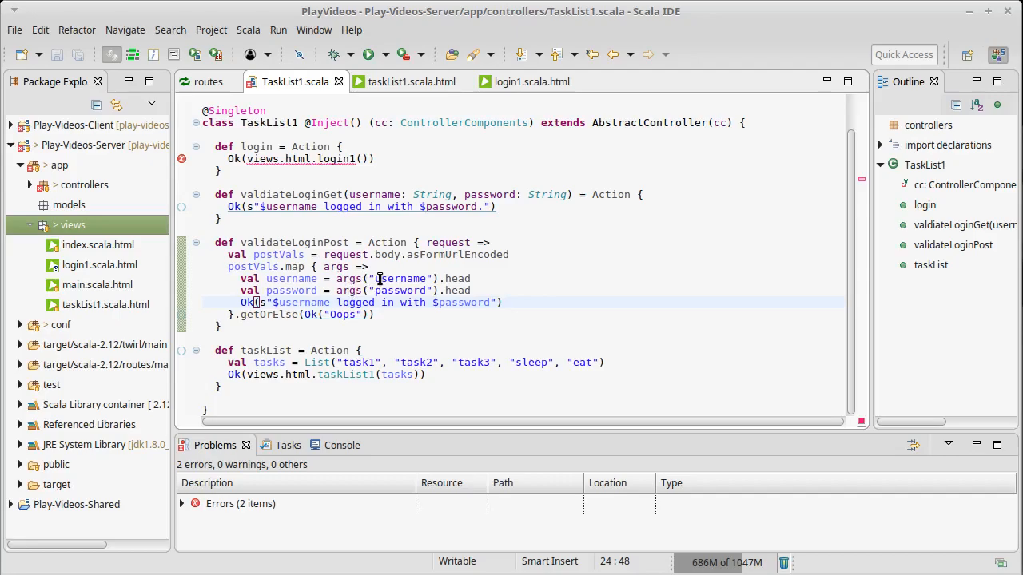
{"action": "double_click", "coordinate": [399, 278]}
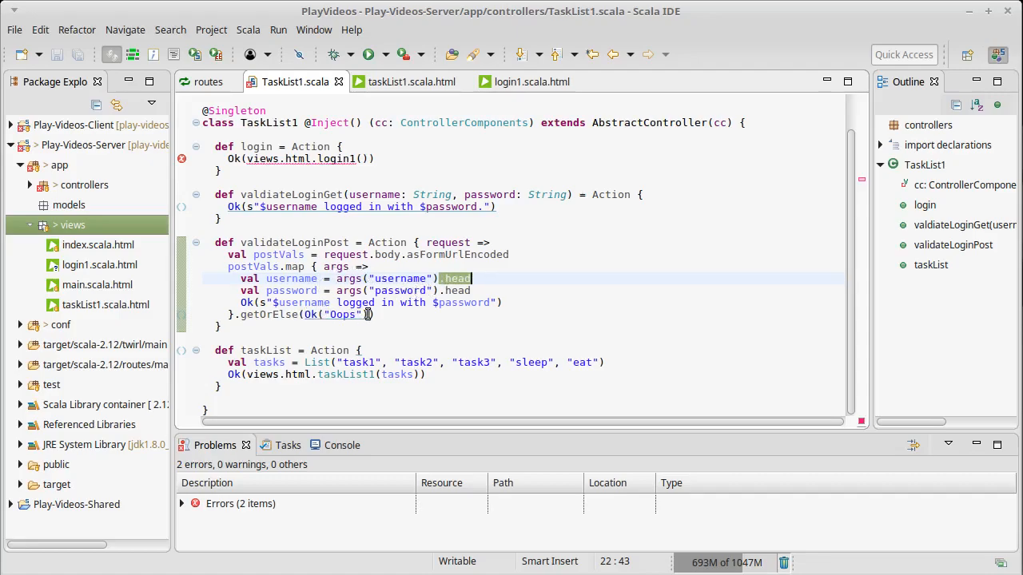
{"action": "mouse_move", "coordinate": [387, 339]}
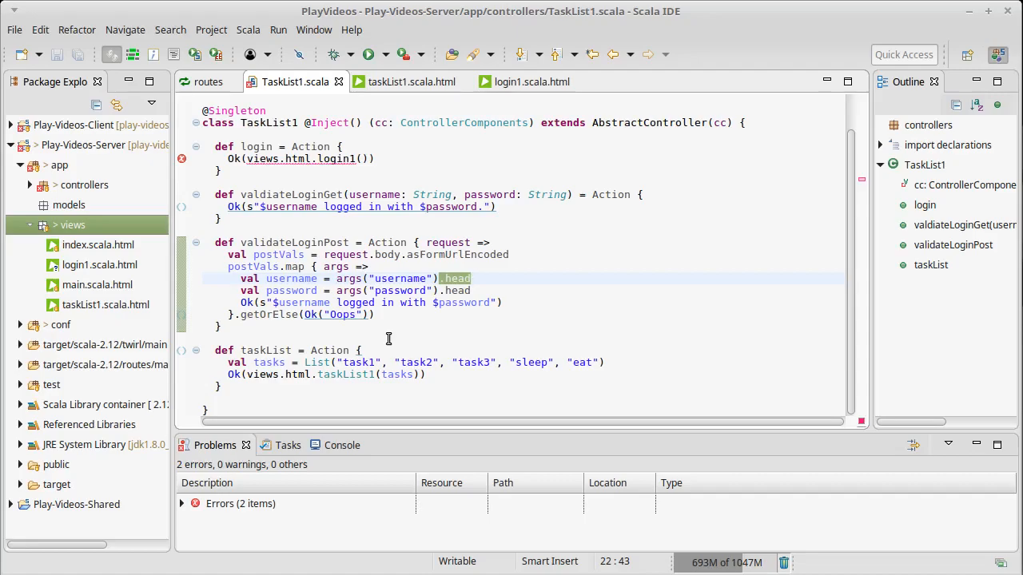
{"action": "mouse_move", "coordinate": [390, 302]}
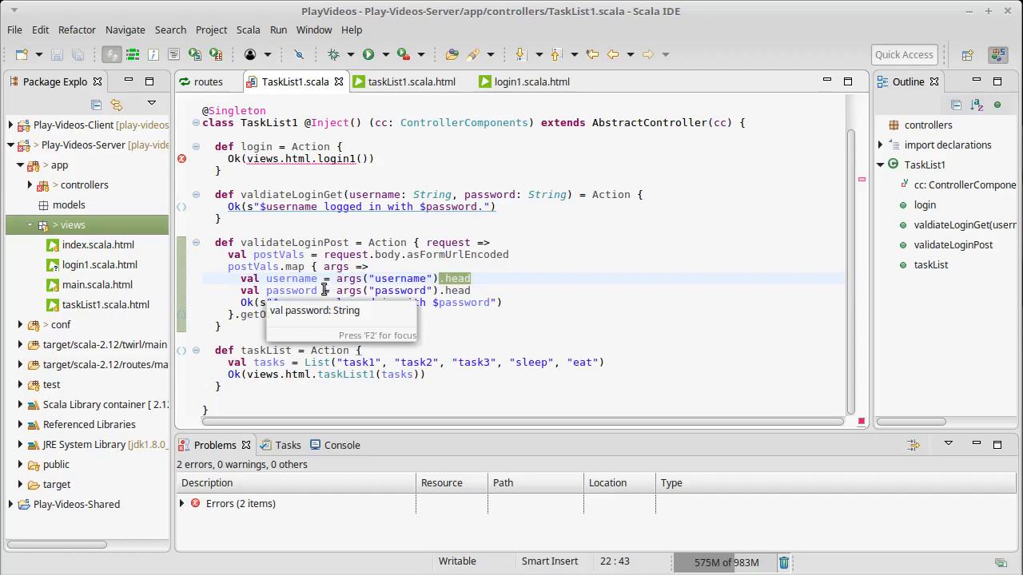
{"action": "mouse_move", "coordinate": [292, 278]}
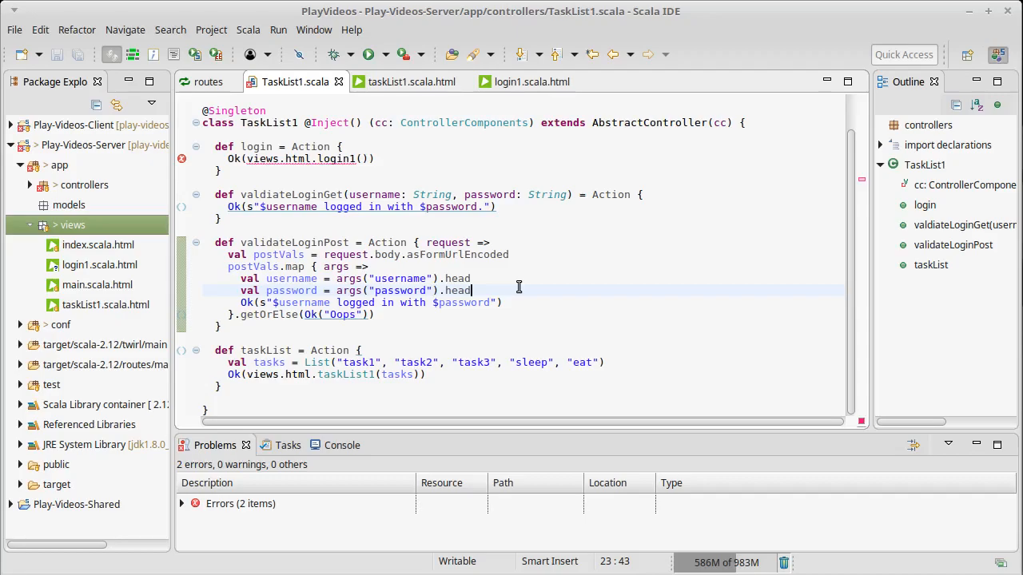
{"action": "mouse_move", "coordinate": [578, 280]}
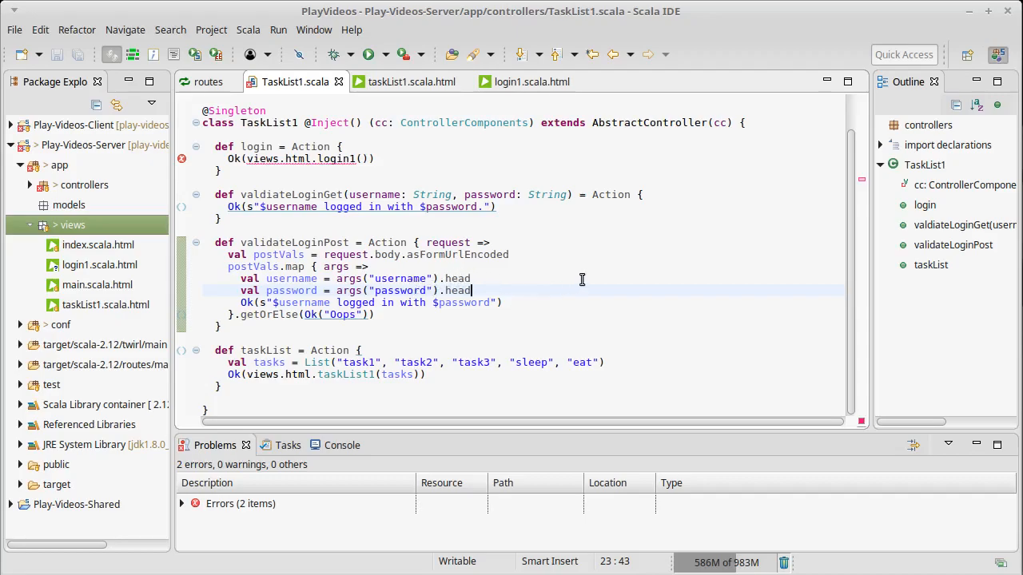
{"action": "mouse_move", "coordinate": [520, 285]}
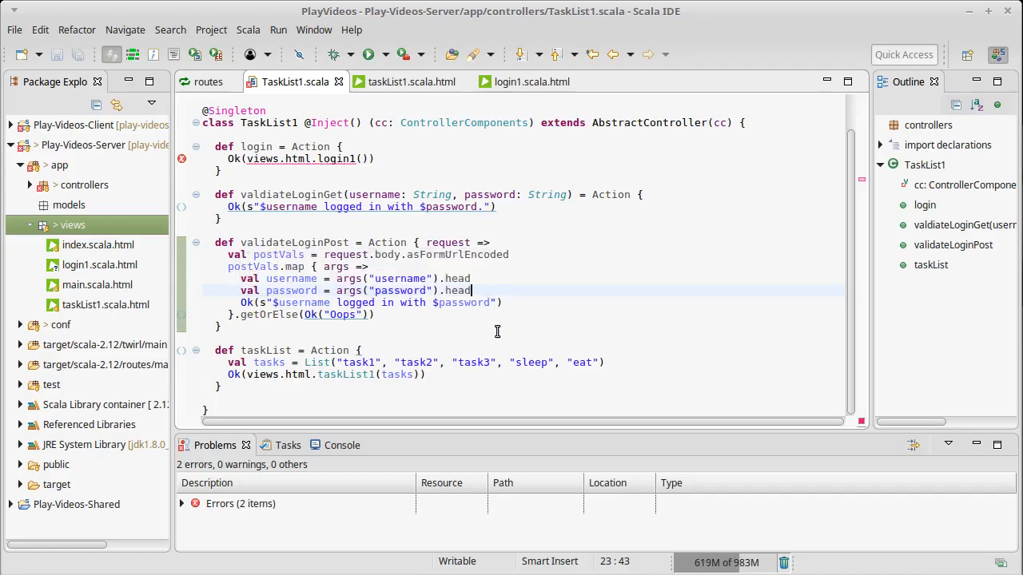
{"action": "mouse_move", "coordinate": [475, 332]}
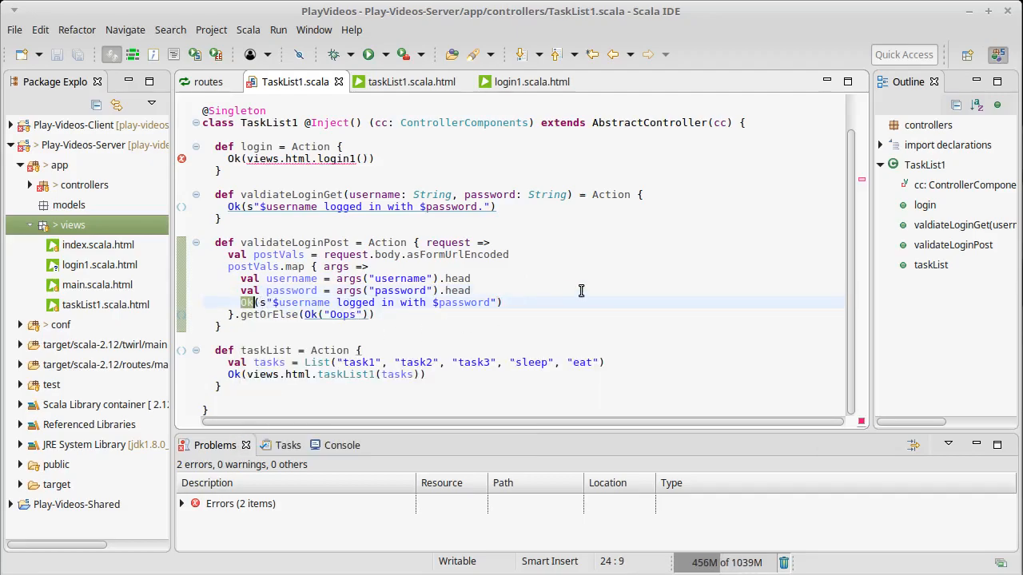
- Replace Ok and the logged-in message with Redirect("login1") in validateLoginPost
{"action": "type", "text": "Redirect"}
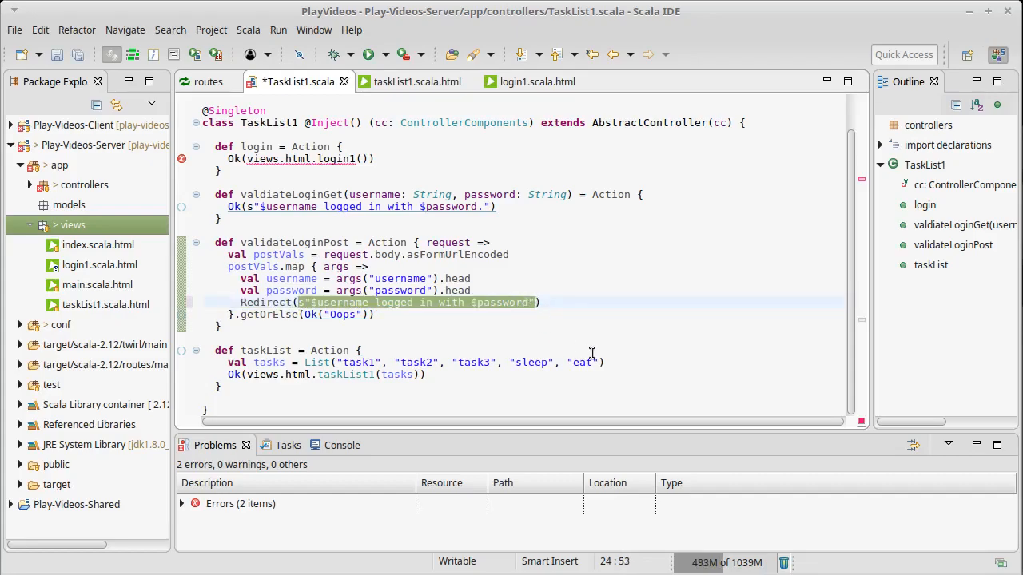
{"action": "key", "text": "Delete"}
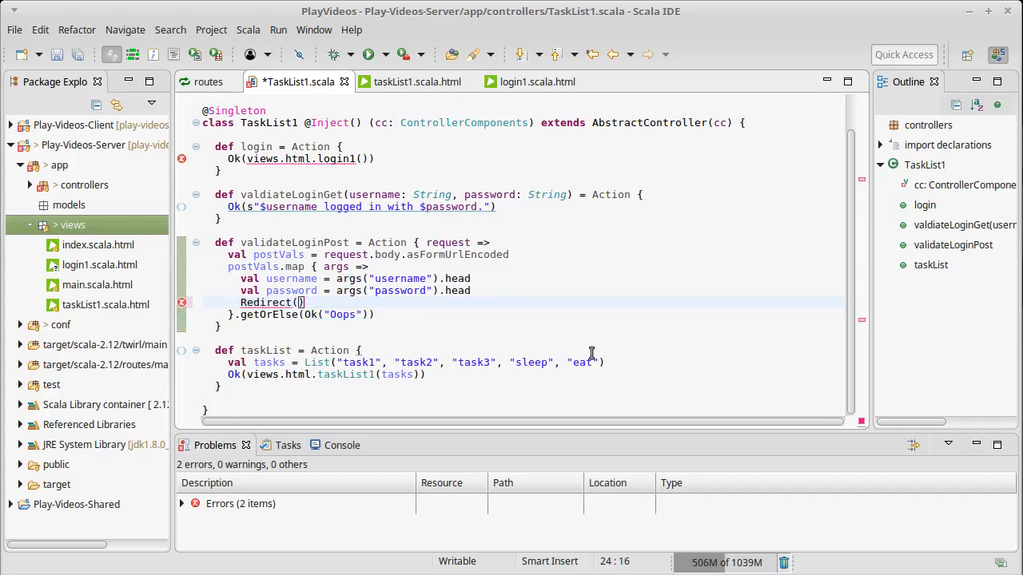
{"action": "type", "text": "login1\""}
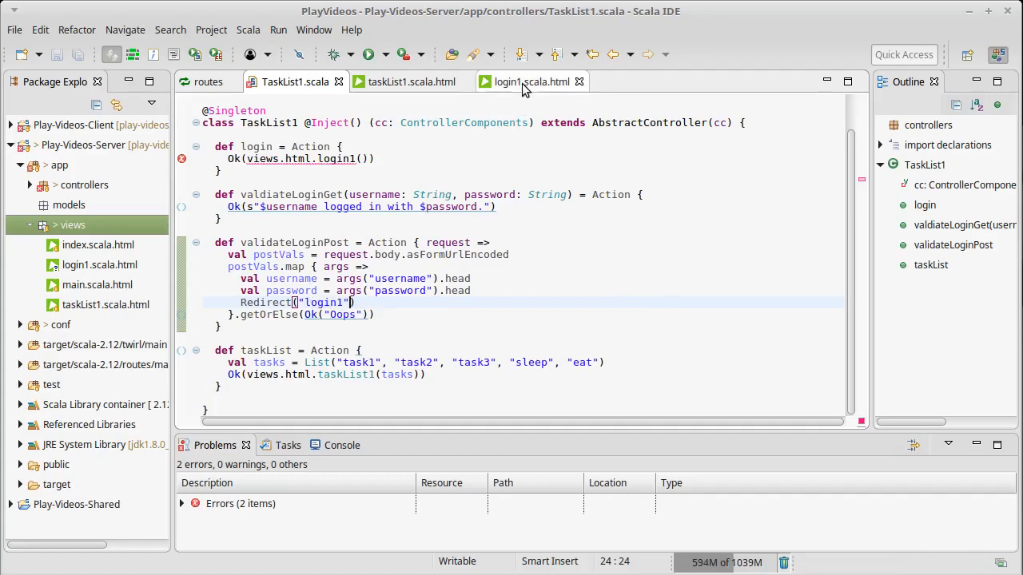
- Cross-check the login1 template's form actions and the routes file, then return to TaskList1
{"action": "left_click", "coordinate": [531, 81]}
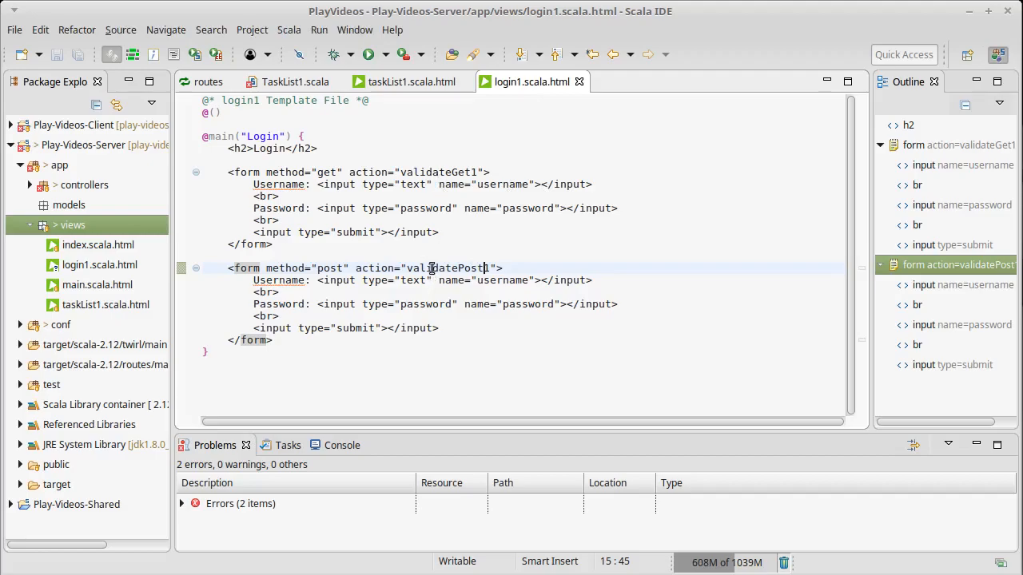
{"action": "mouse_move", "coordinate": [296, 81]}
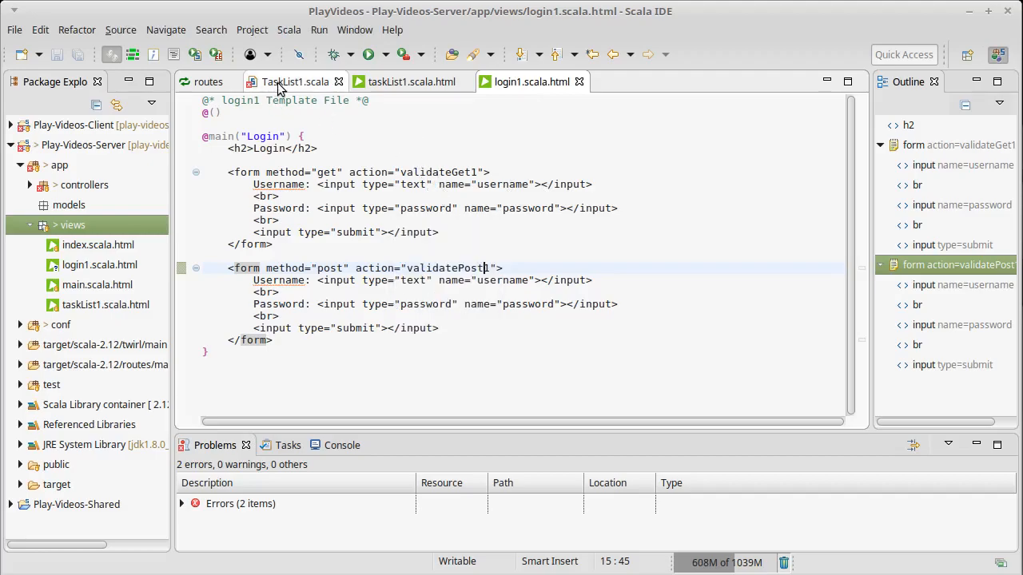
{"action": "left_click", "coordinate": [208, 82]}
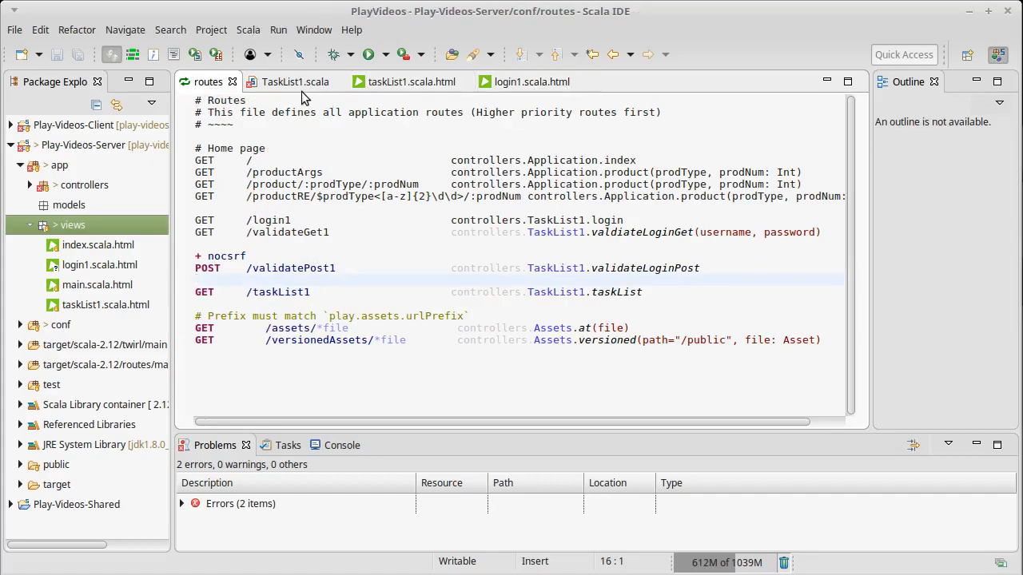
{"action": "left_click", "coordinate": [295, 82]}
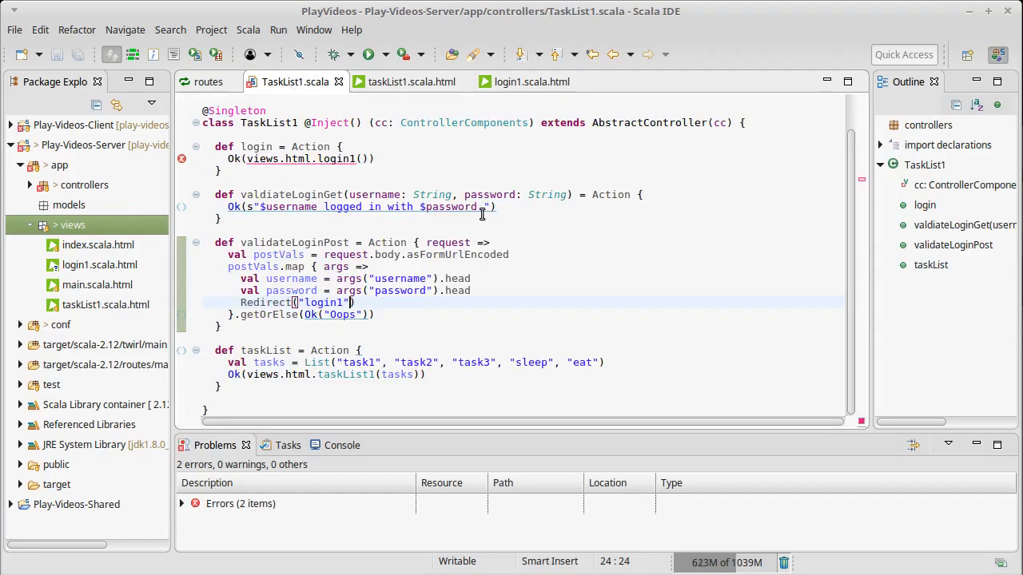
- Replace the "login1" redirect target with routes.TaskList1.taskList()
{"action": "key", "text": "BackSpace"}
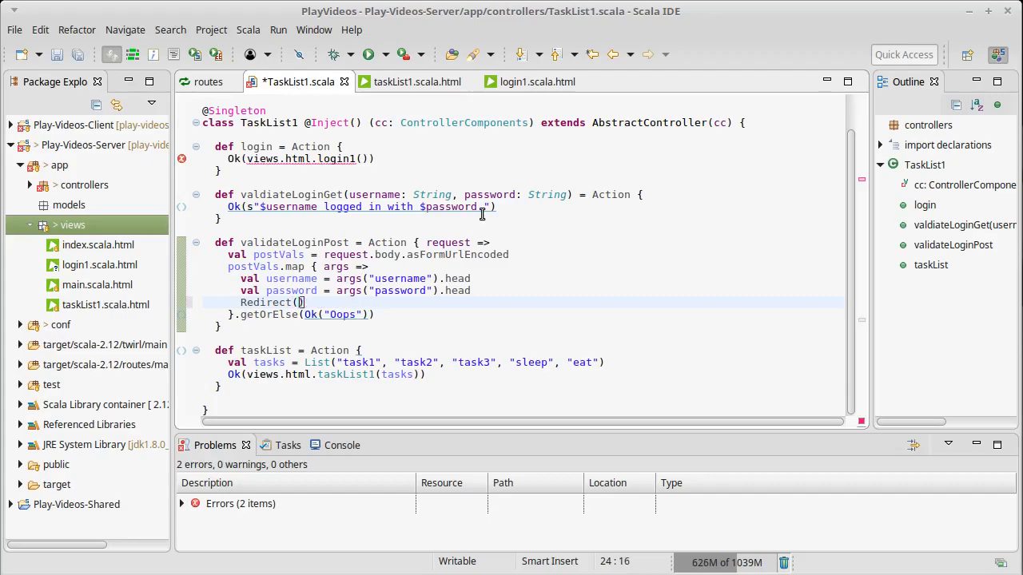
{"action": "type", "text": "routes.TaskList1"}
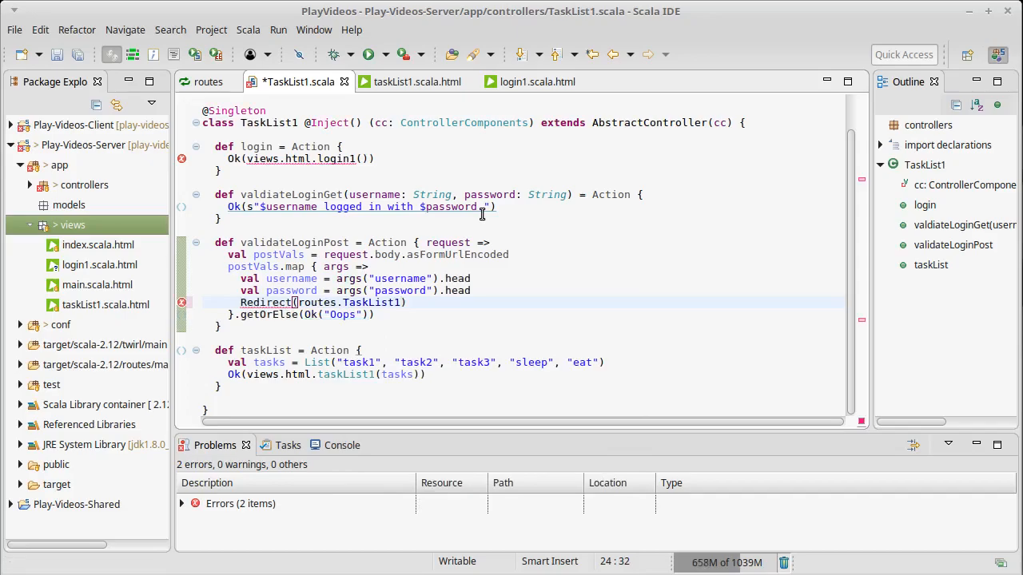
{"action": "type", "text": "."}
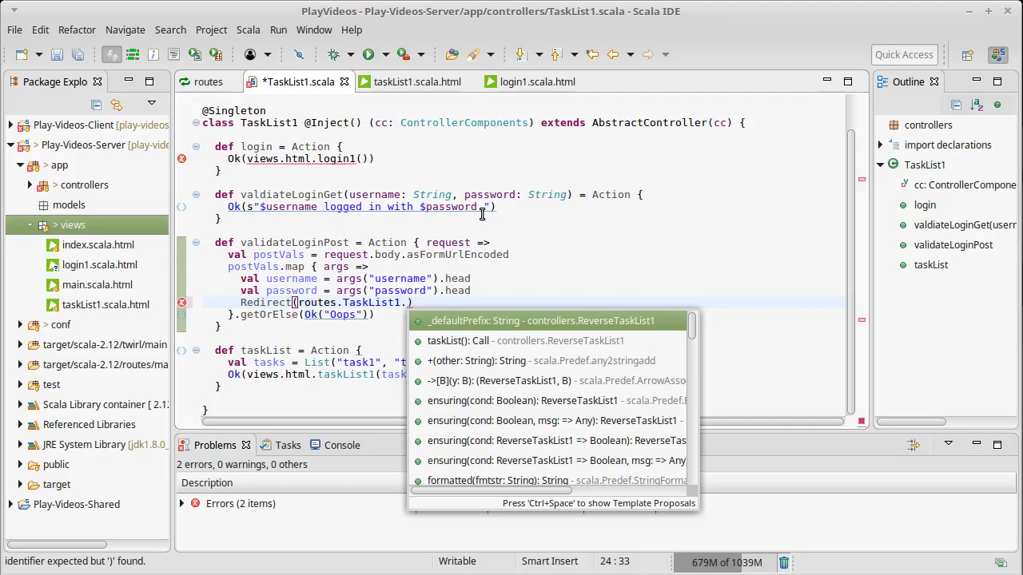
{"action": "type", "text": "taskList("}
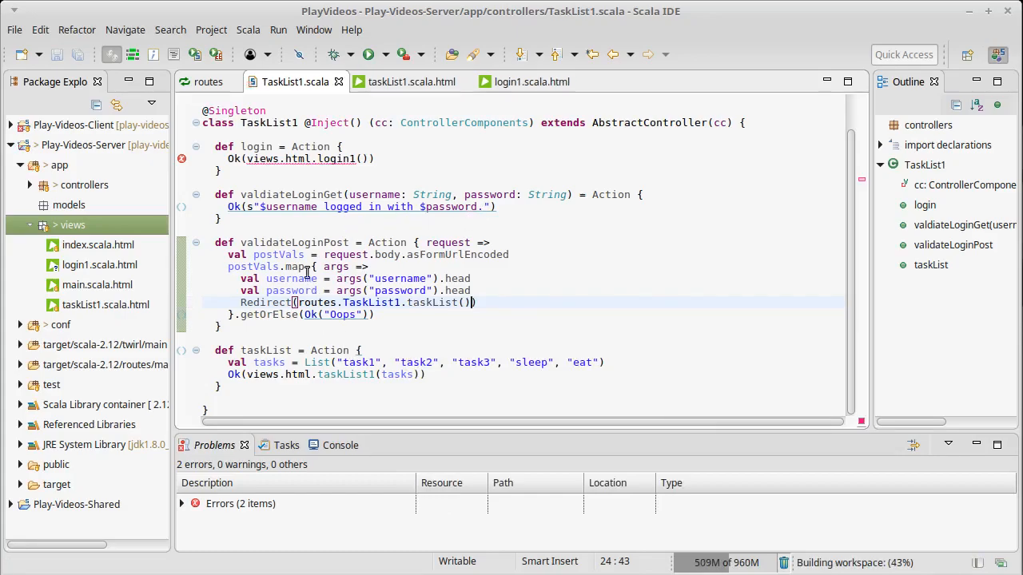
- Confirm the /taskList1 route entry in routes and return to TaskList1.scala
{"action": "left_click", "coordinate": [207, 81]}
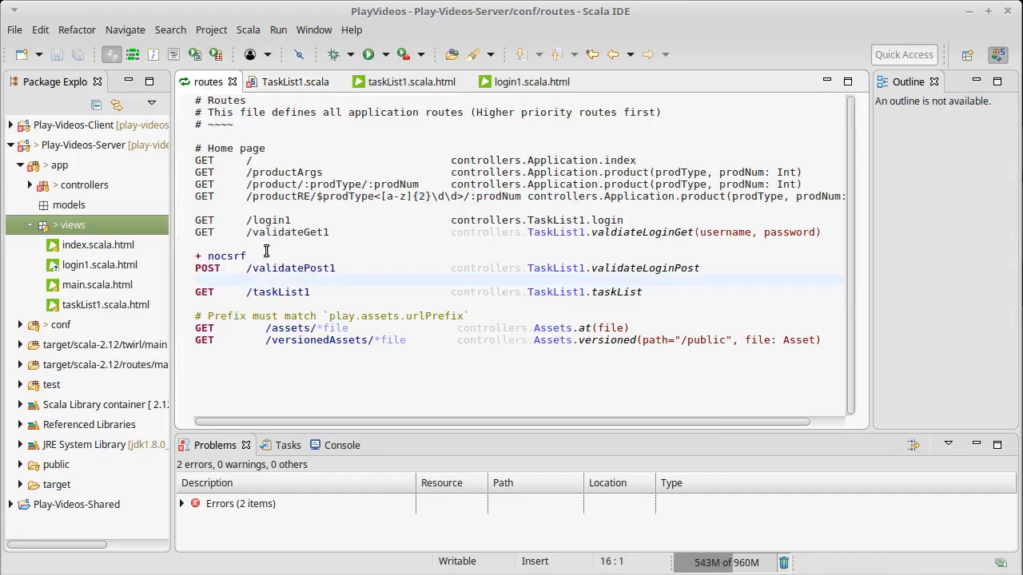
{"action": "mouse_move", "coordinate": [671, 311]}
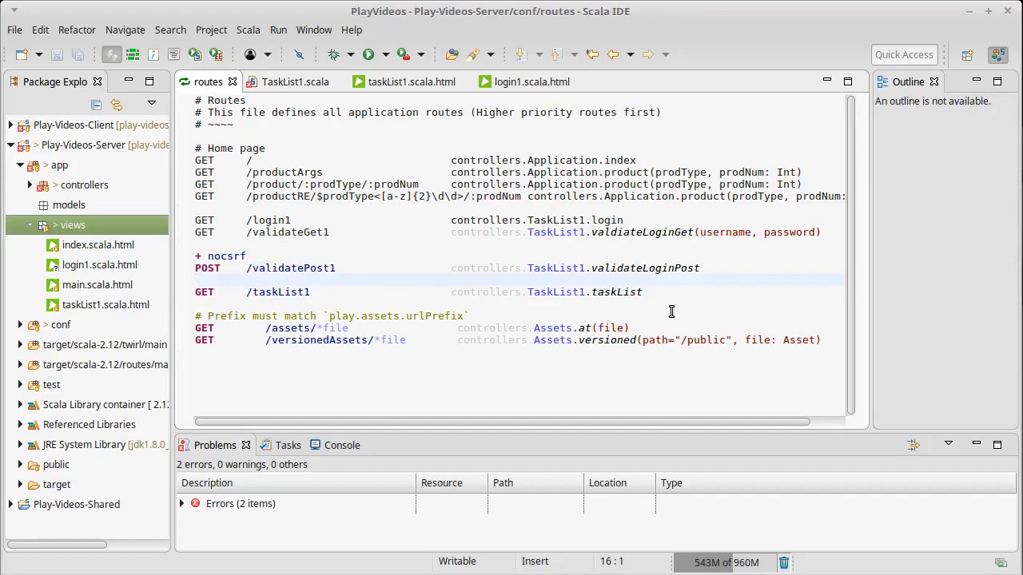
{"action": "left_click", "coordinate": [272, 291]}
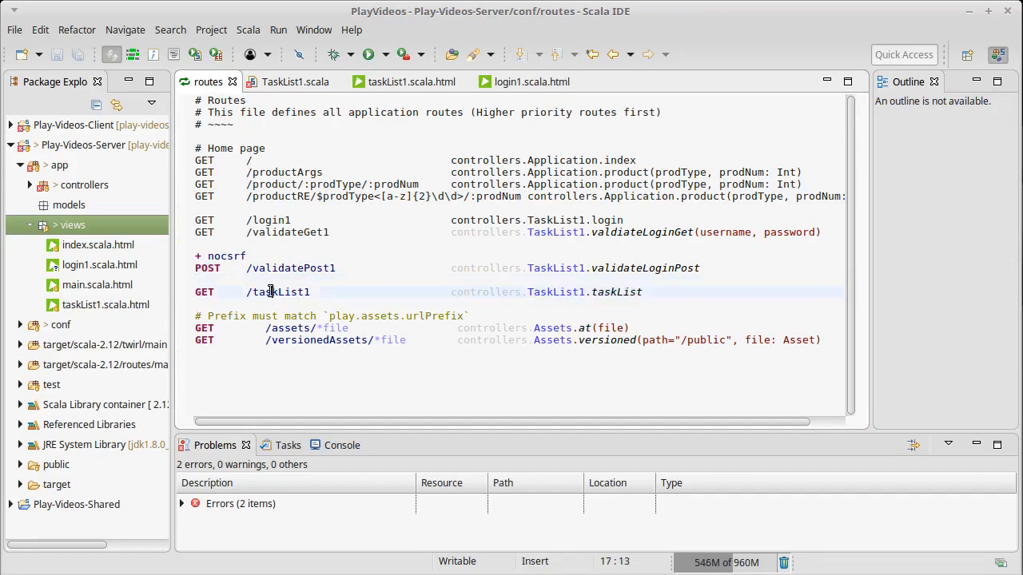
{"action": "left_click", "coordinate": [294, 81]}
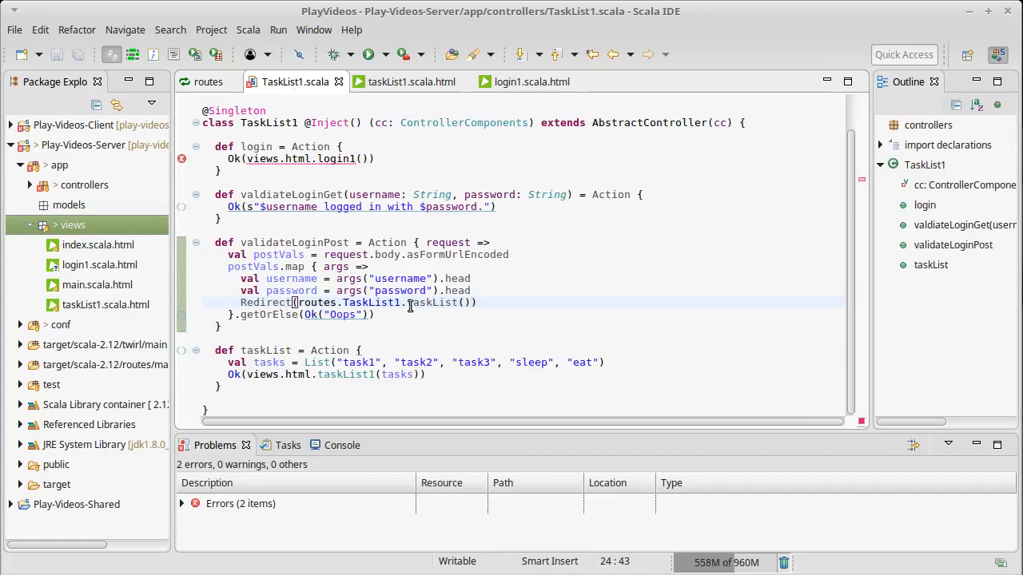
{"action": "mouse_move", "coordinate": [432, 302]}
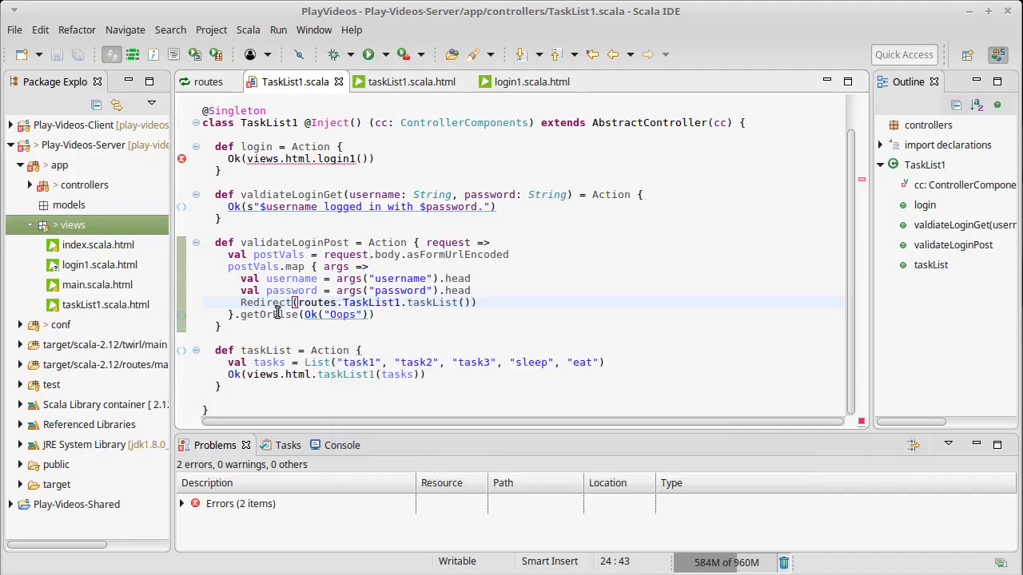
- Replace Ok("Oops") with Redirect(routes.TaskList1.login()) and save the controller
{"action": "double_click", "coordinate": [340, 314]}
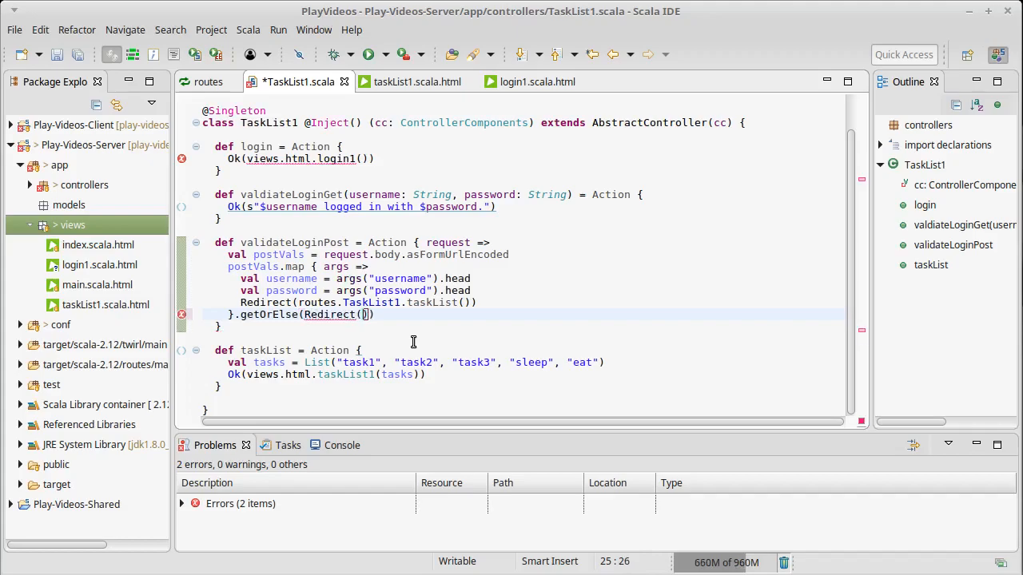
{"action": "type", "text": "routes."}
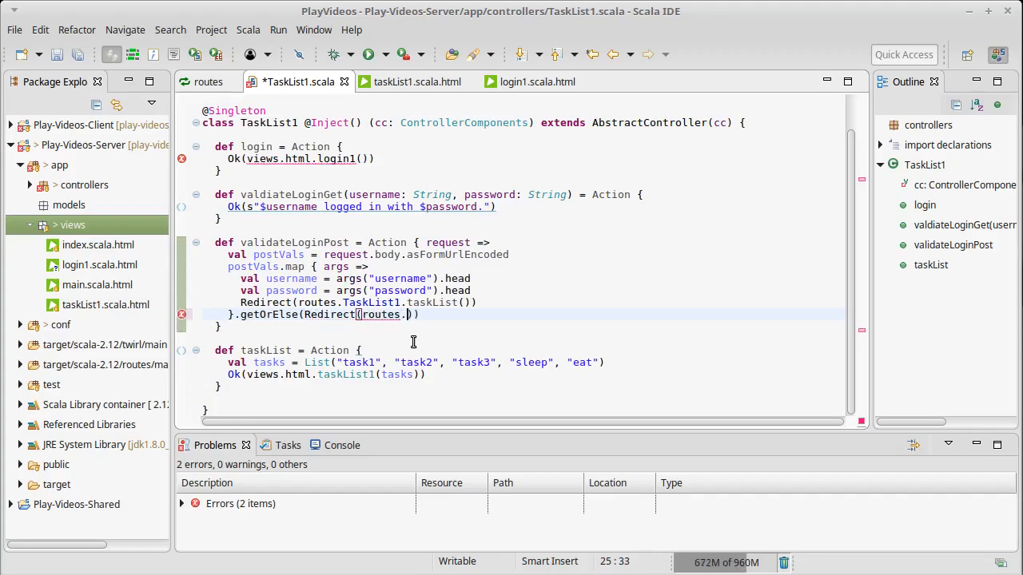
{"action": "type", "text": "TaskList1"}
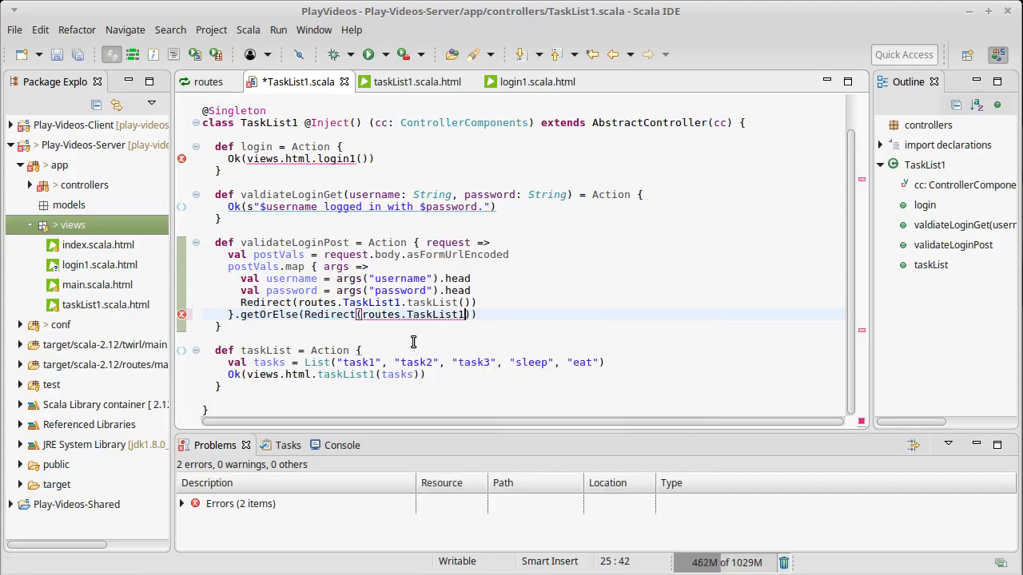
{"action": "type", "text": "."}
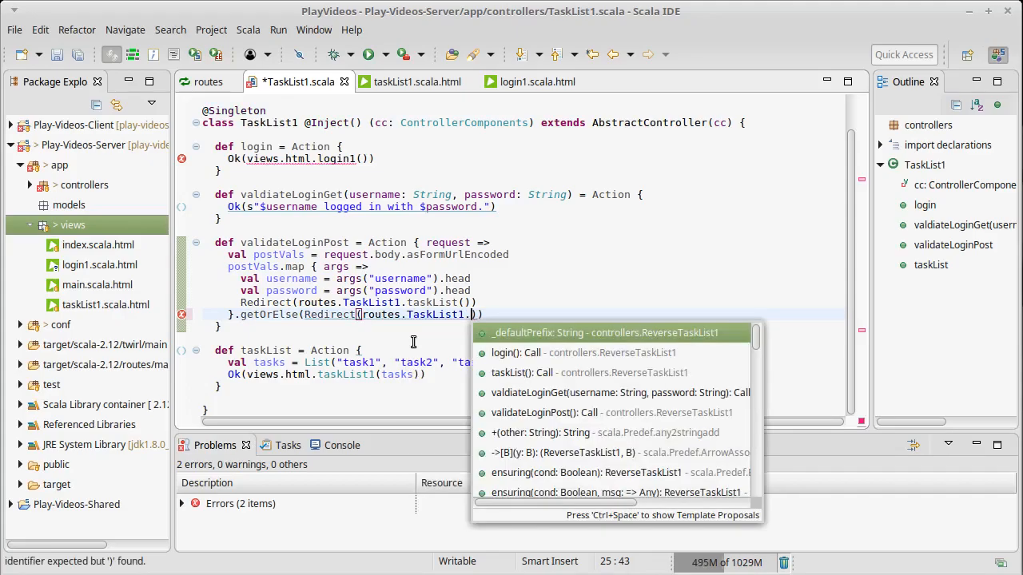
{"action": "left_click", "coordinate": [518, 353]}
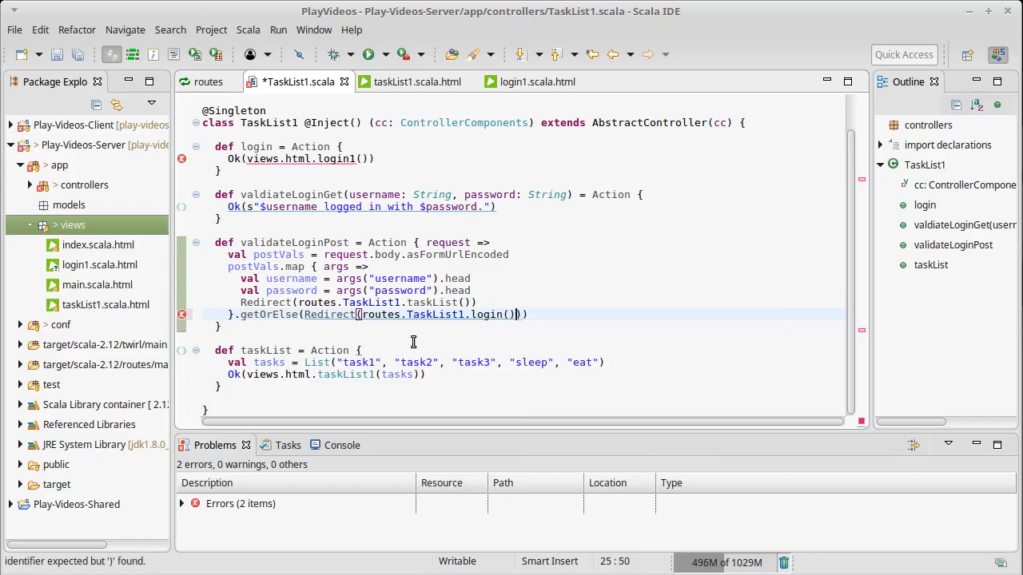
{"action": "key", "text": "ctrl+s"}
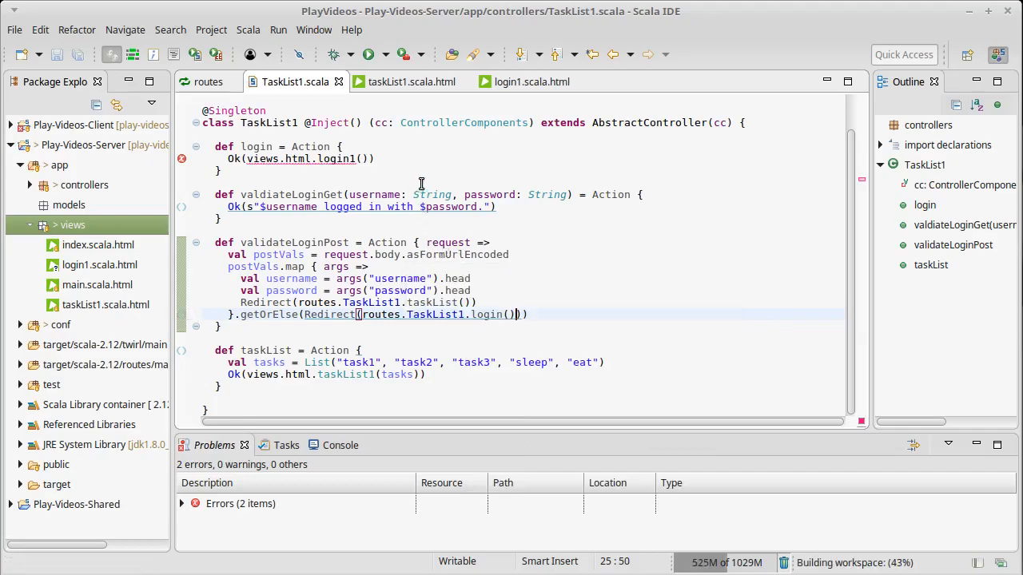
{"action": "left_click", "coordinate": [532, 81]}
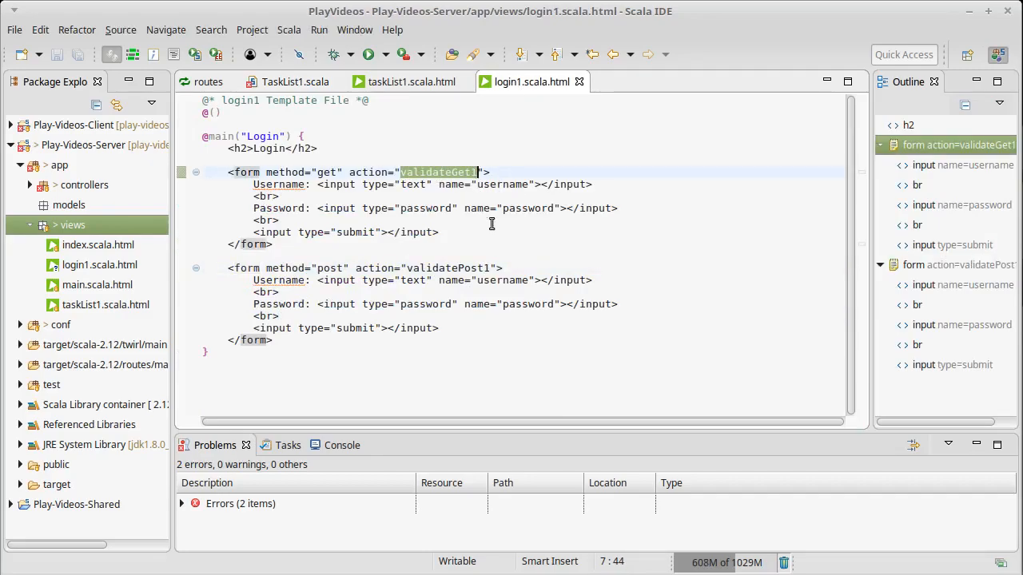
{"action": "mouse_move", "coordinate": [517, 247]}
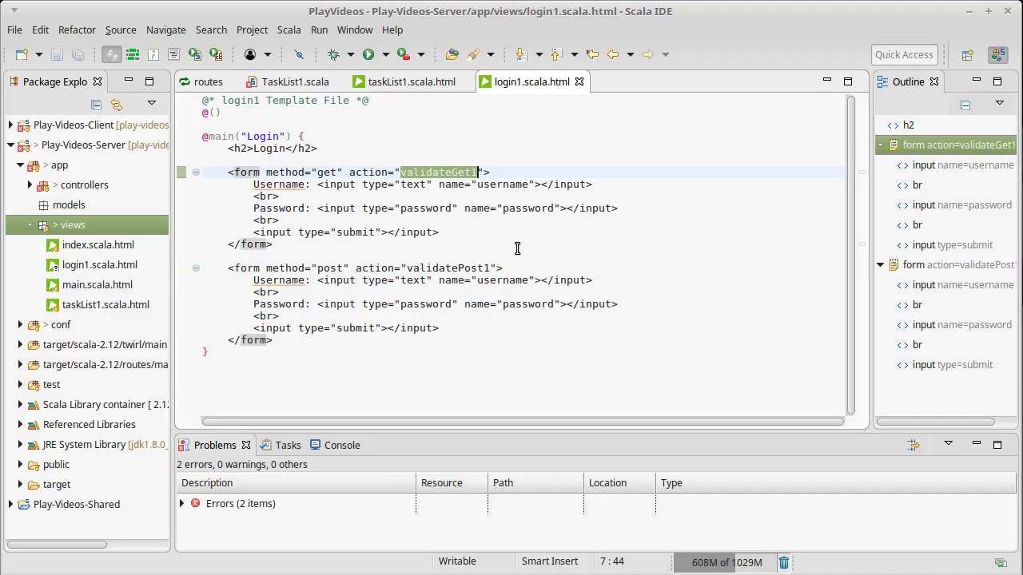
{"action": "type", "text": "@routes."}
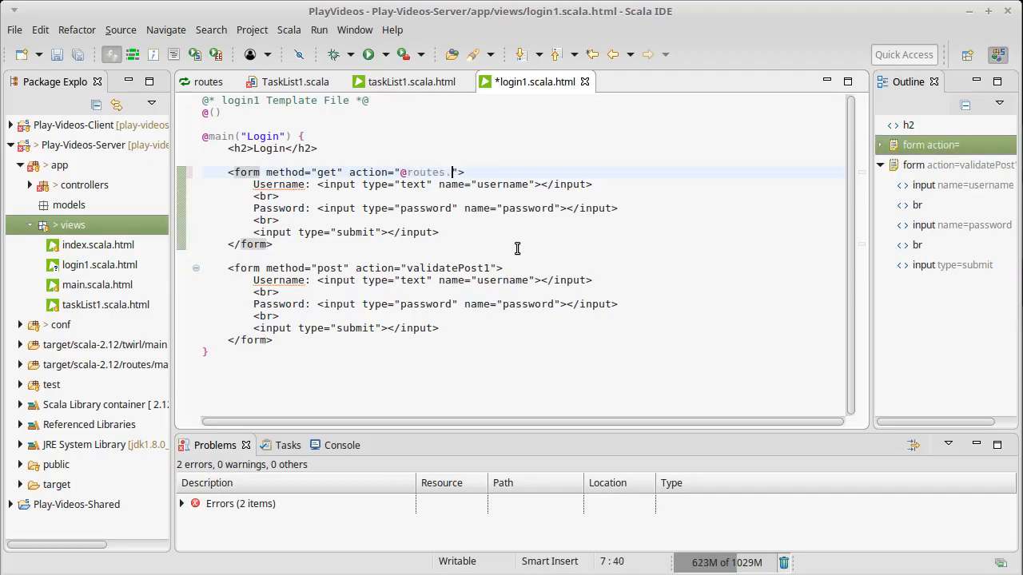
{"action": "type", "text": "TaskList1."}
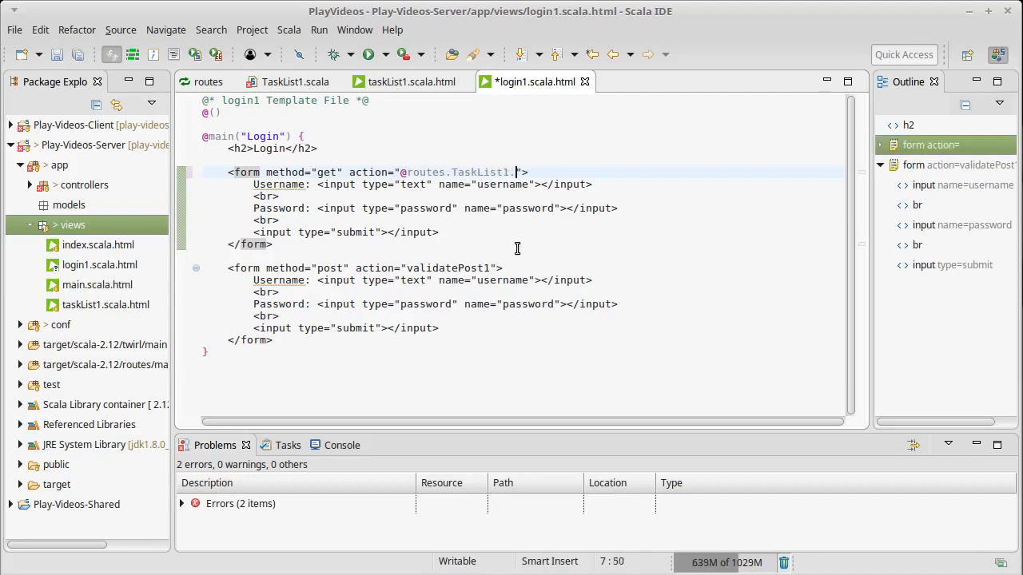
{"action": "left_click", "coordinate": [295, 81]}
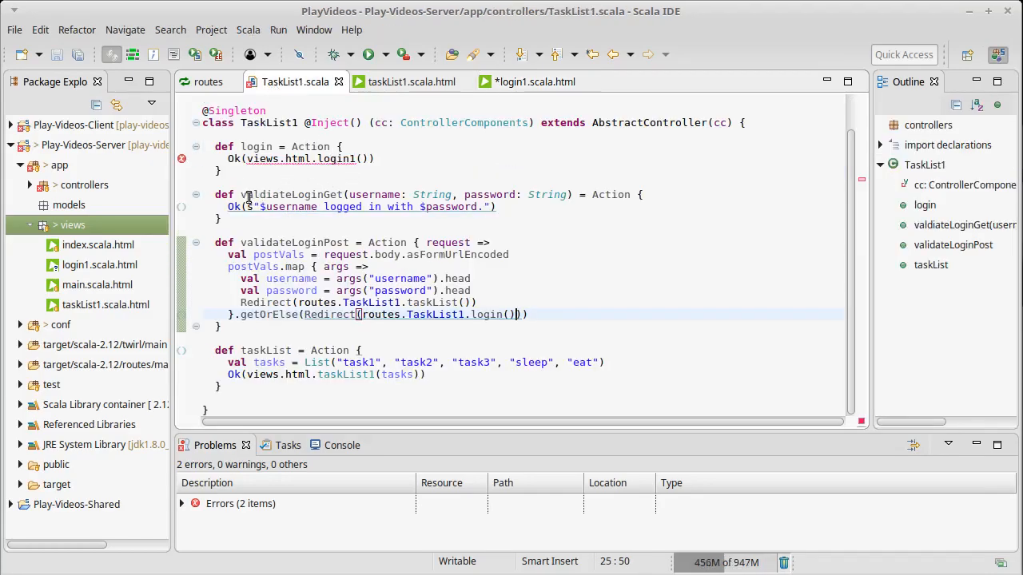
{"action": "double_click", "coordinate": [291, 195]}
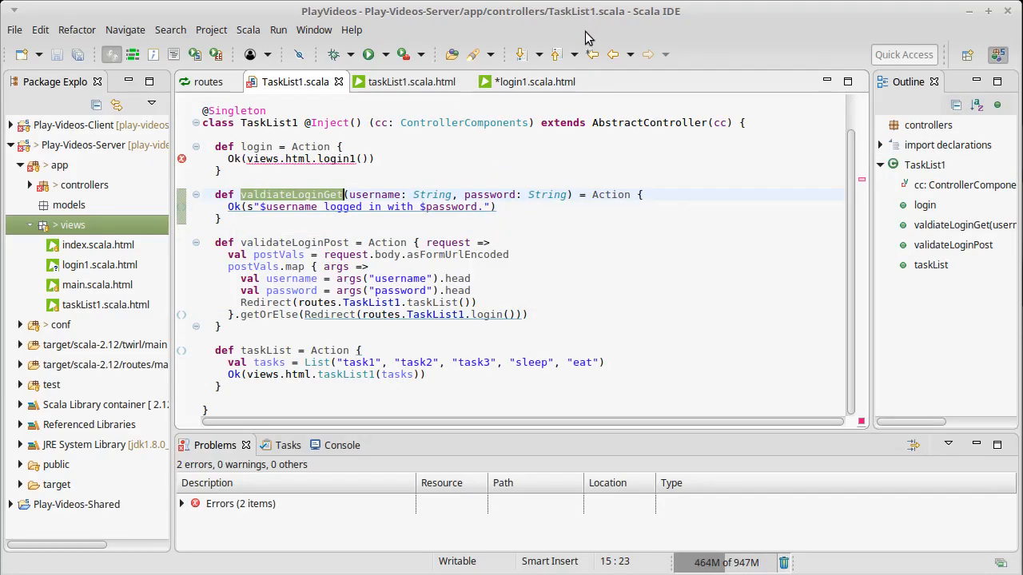
{"action": "left_click", "coordinate": [534, 81]}
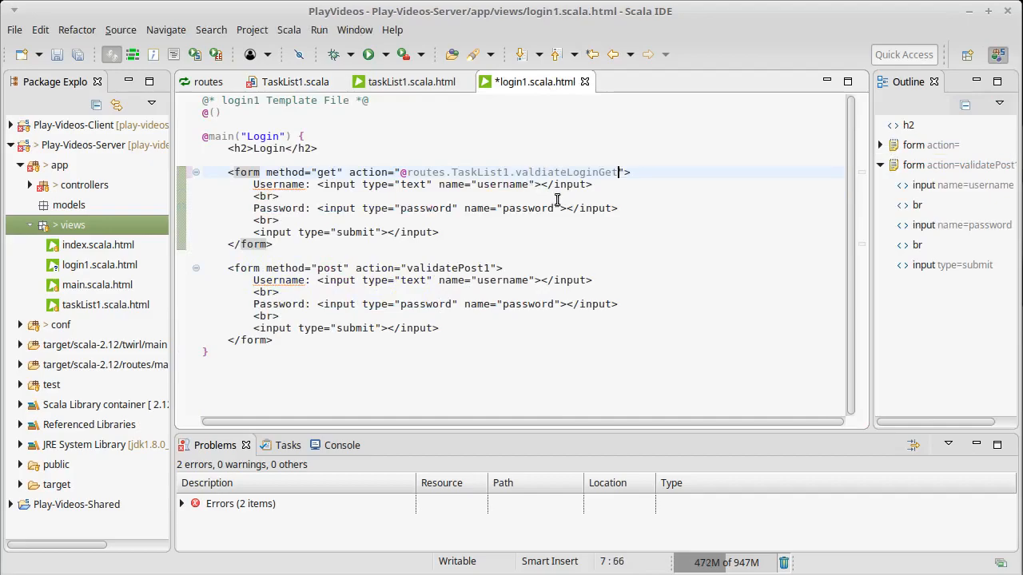
{"action": "type", "text": "()"}
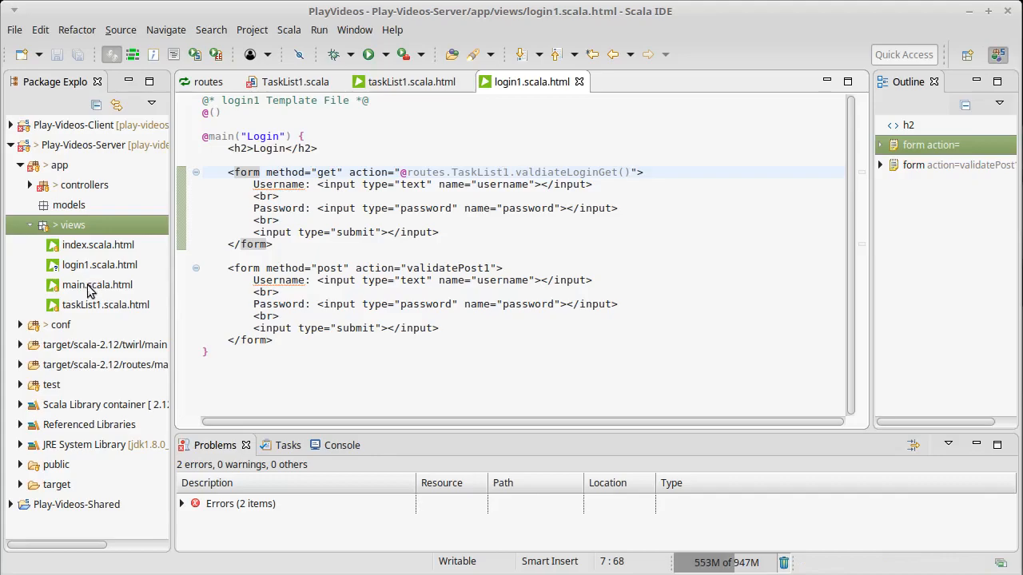
{"action": "double_click", "coordinate": [97, 285]}
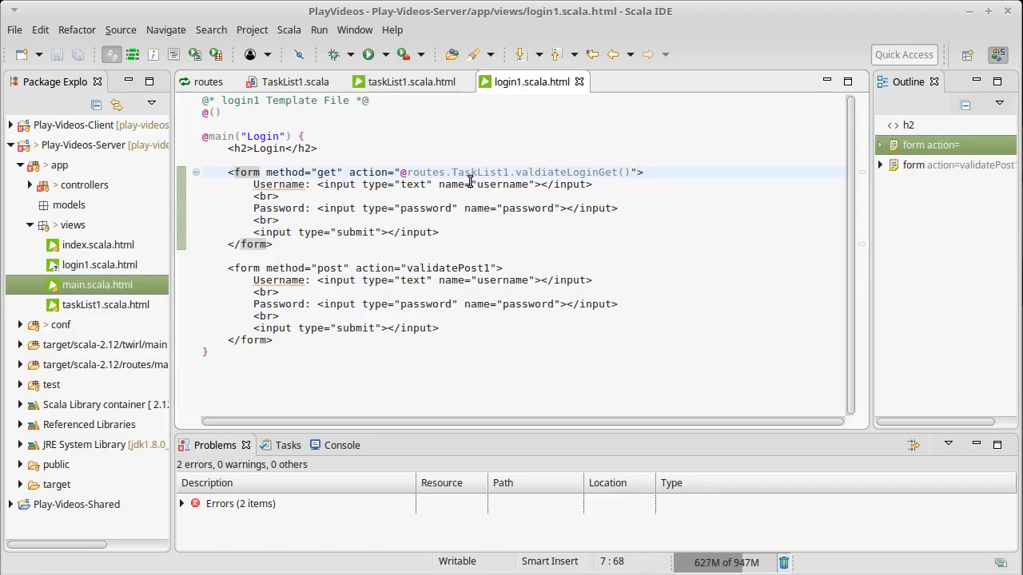
{"action": "double_click", "coordinate": [444, 268]}
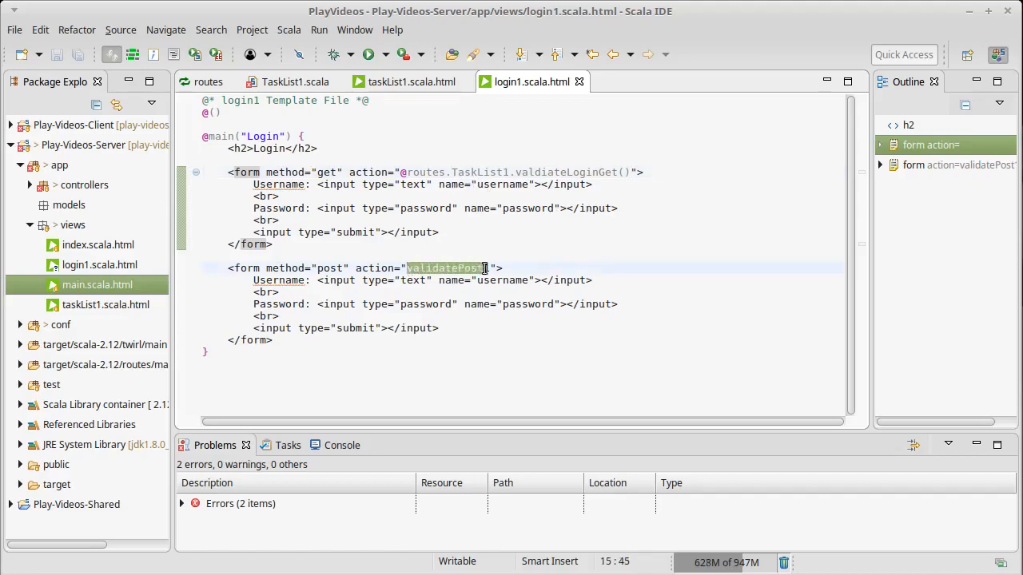
{"action": "key", "text": "Delete"}
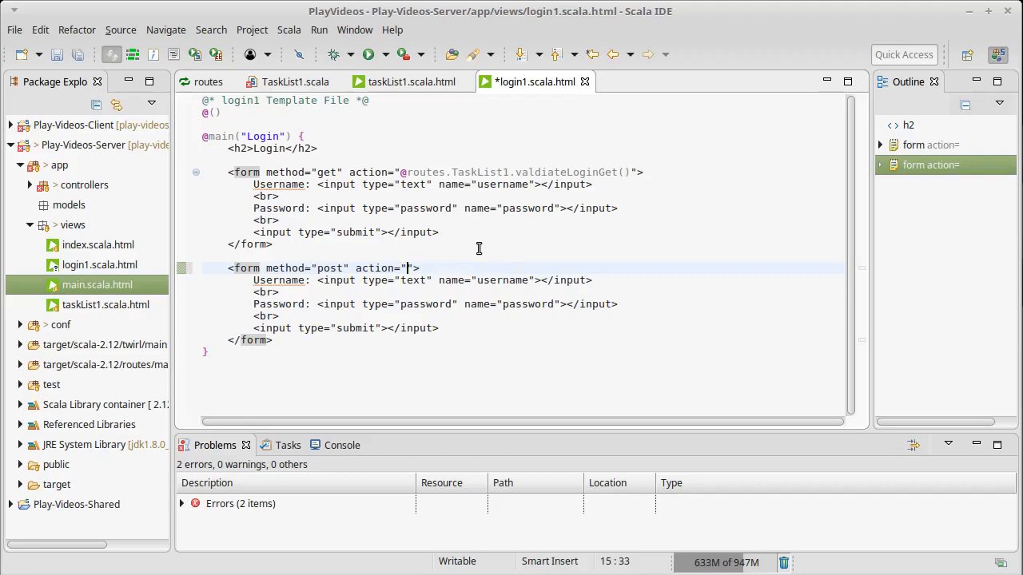
{"action": "type", "text": "@r"}
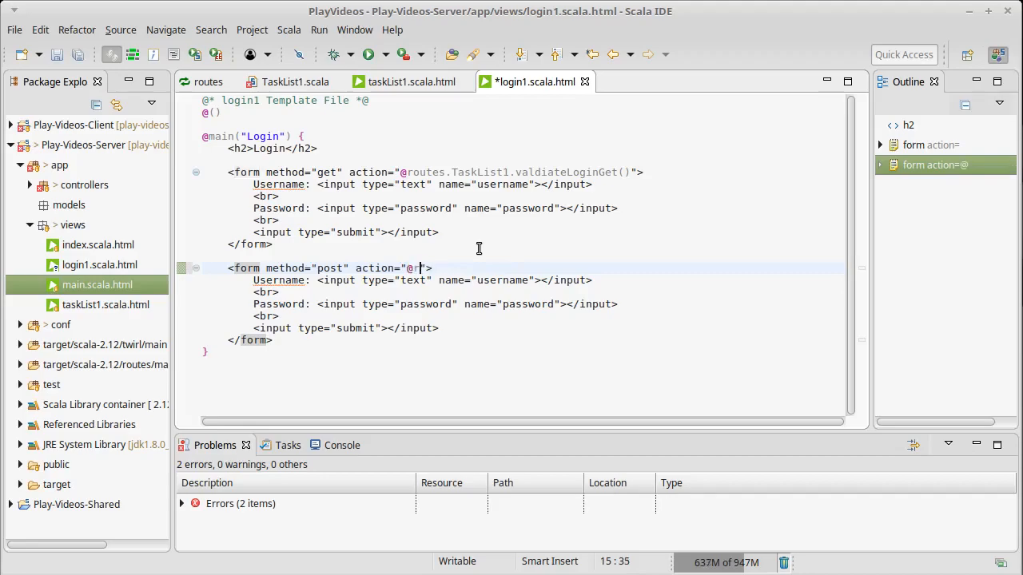
{"action": "type", "text": "outes"}
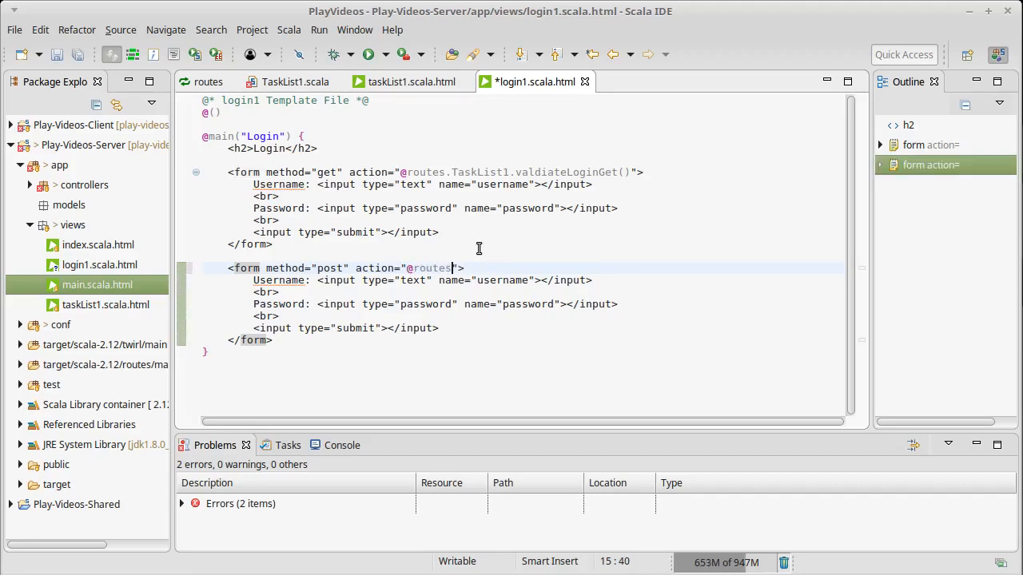
{"action": "type", "text": ".TaskList1"}
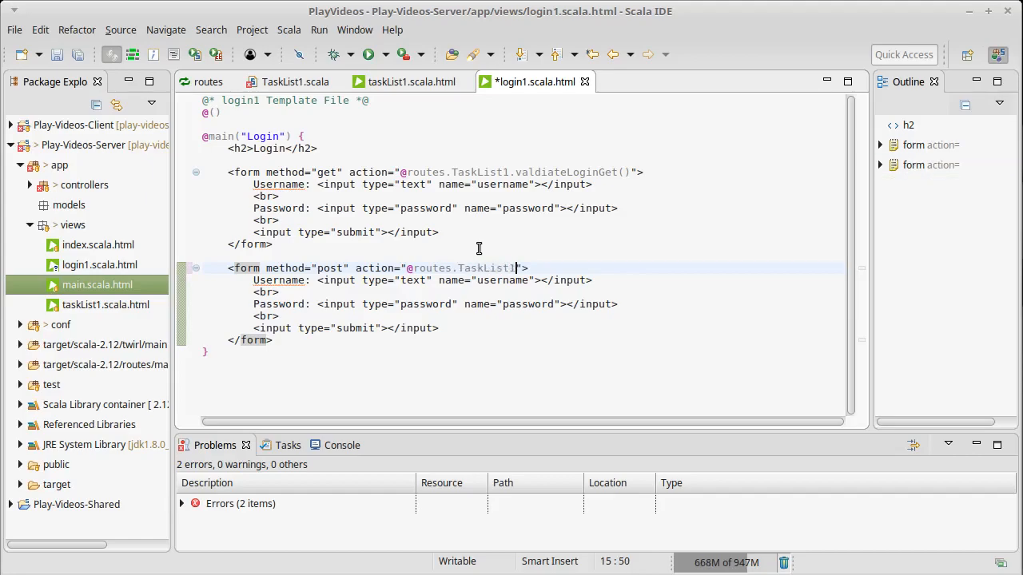
{"action": "left_click", "coordinate": [294, 81]}
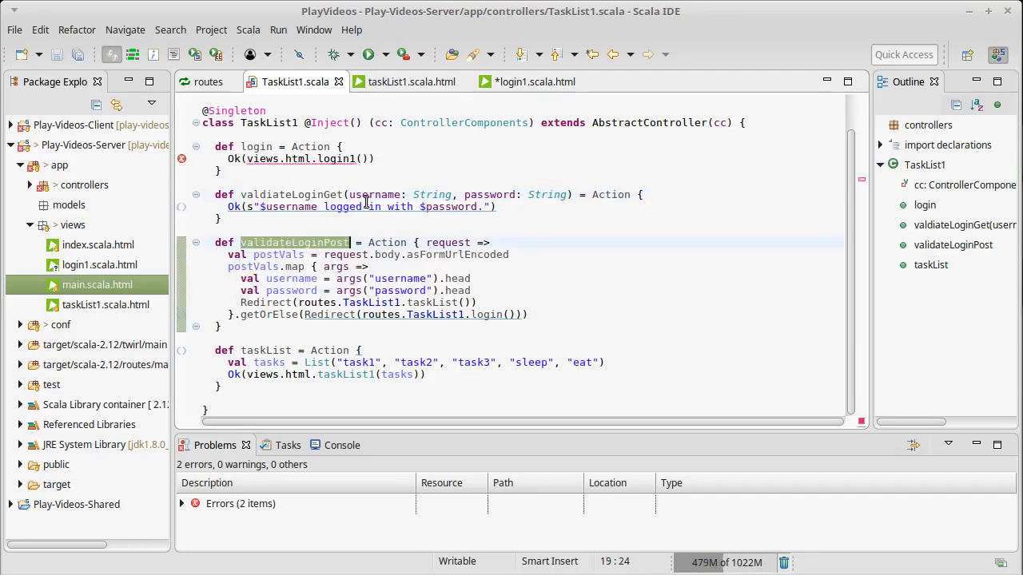
{"action": "left_click", "coordinate": [534, 81]}
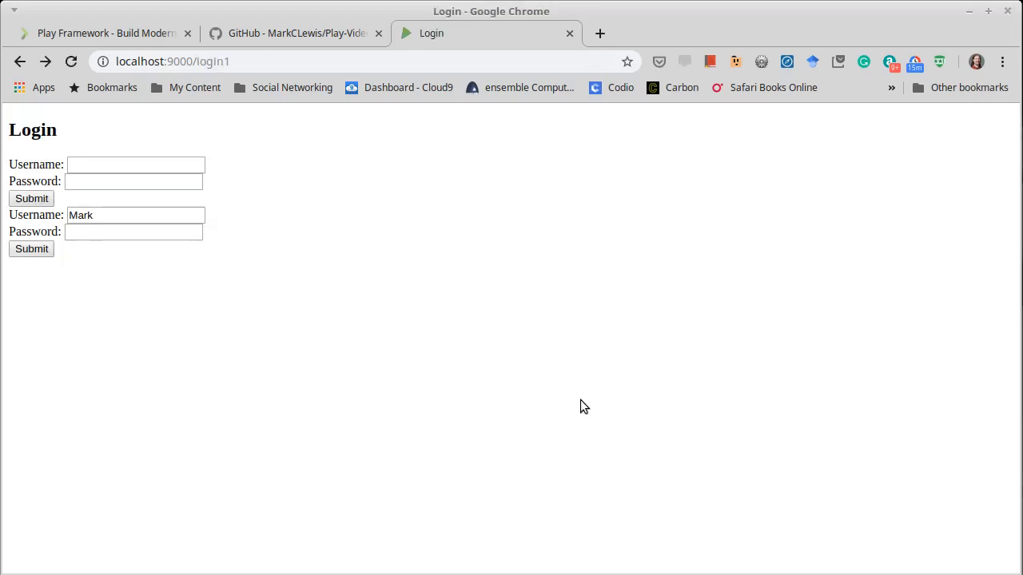
- Refresh localhost:9000/login1 to show the missing username/password compilation error
{"action": "left_click", "coordinate": [31, 248]}
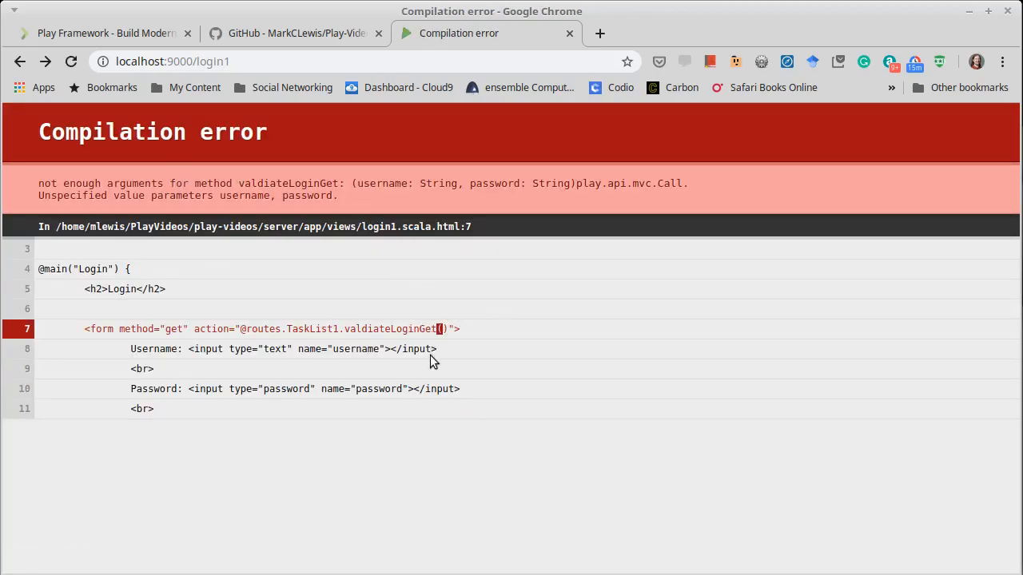
{"action": "mouse_move", "coordinate": [414, 363]}
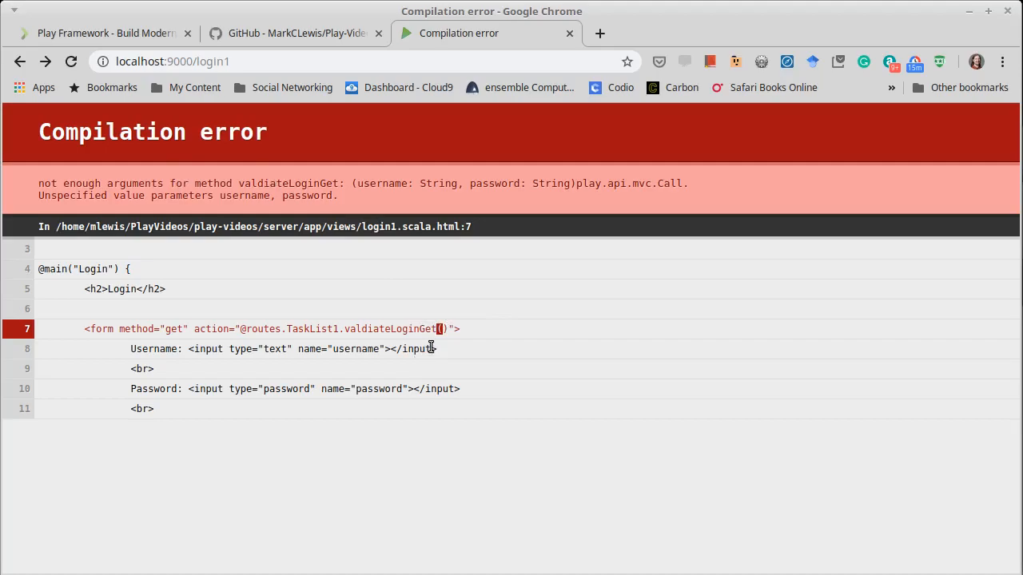
{"action": "mouse_move", "coordinate": [759, 492]}
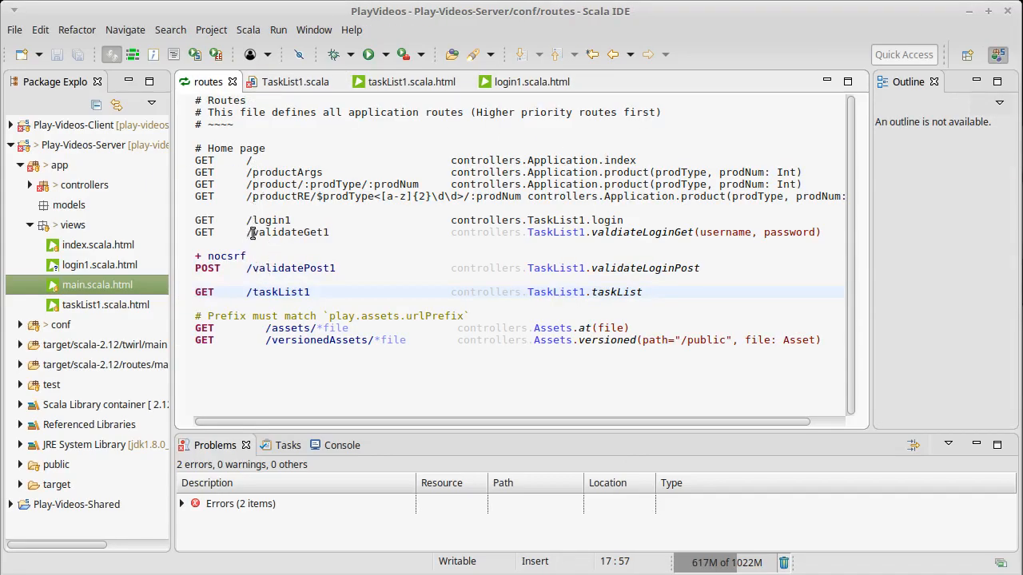
- Copy /validateGet1 from routes and use it as the login1 GET form's action
{"action": "double_click", "coordinate": [288, 231]}
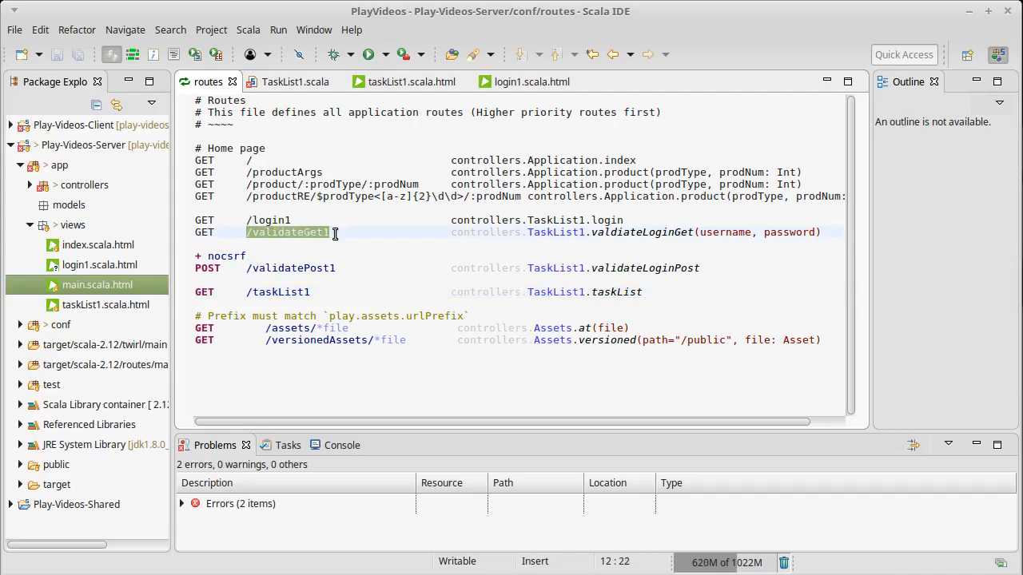
{"action": "left_click", "coordinate": [531, 81]}
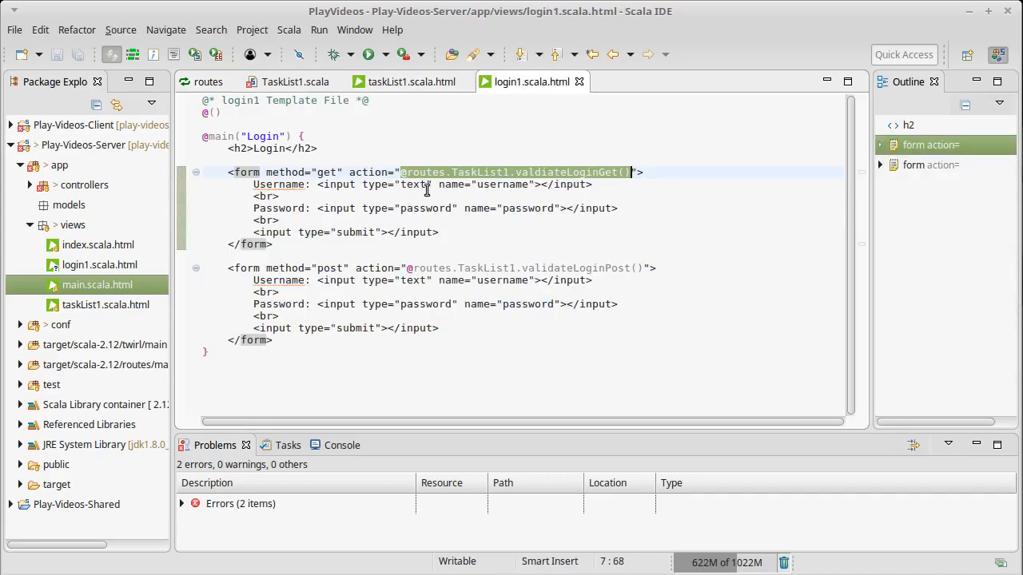
{"action": "type", "text": "/validateGet1"}
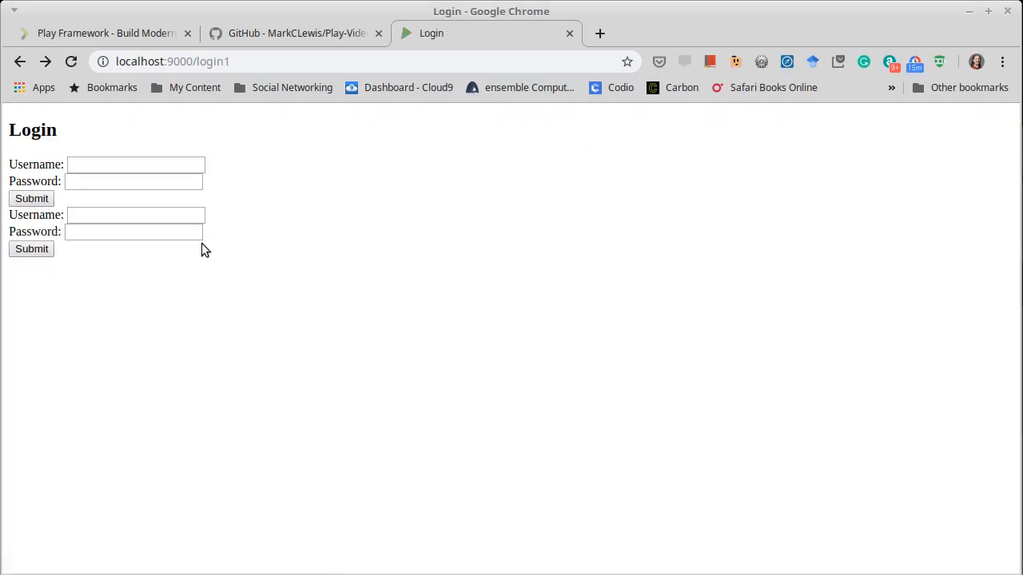
- Sign in via the second login form with a saved username and password, resubmitting after going back
{"action": "left_click", "coordinate": [136, 215]}
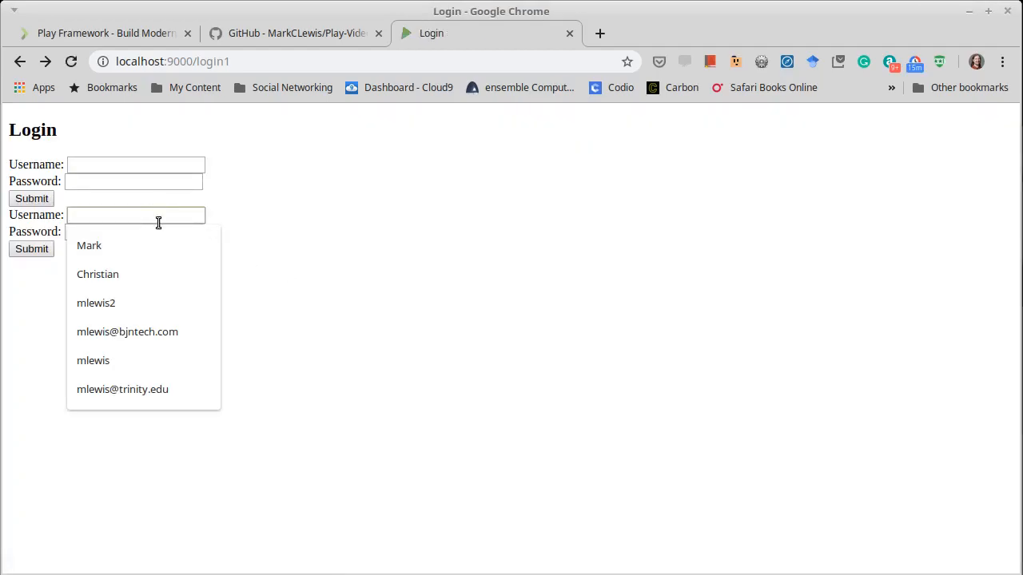
{"action": "left_click", "coordinate": [89, 245]}
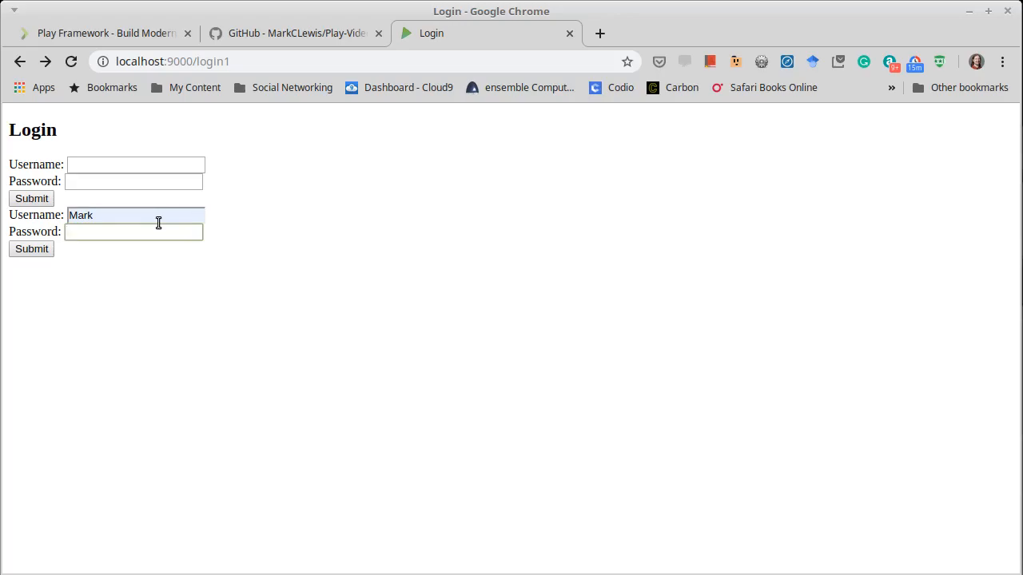
{"action": "type", "text": "**"}
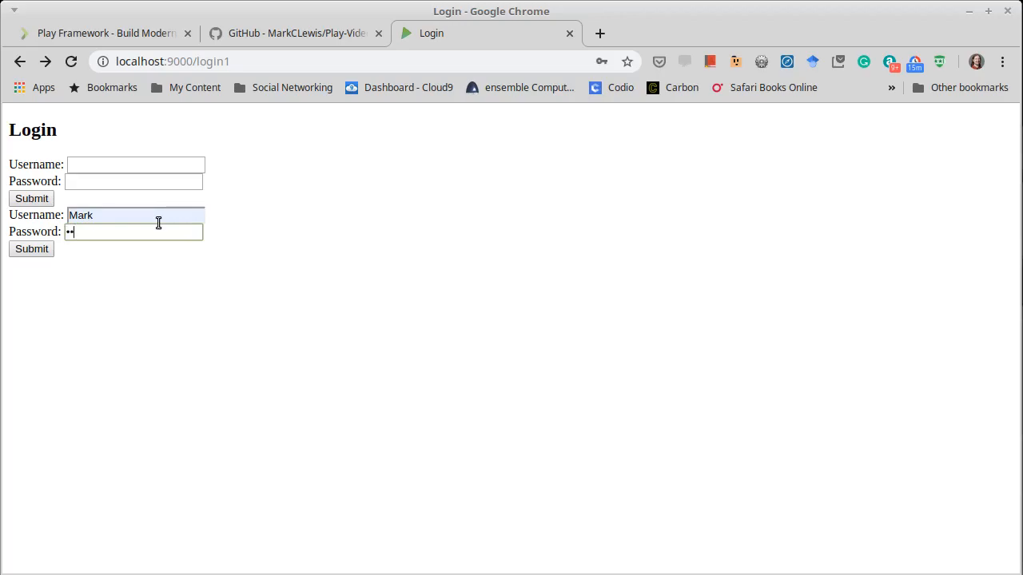
{"action": "left_click", "coordinate": [31, 248]}
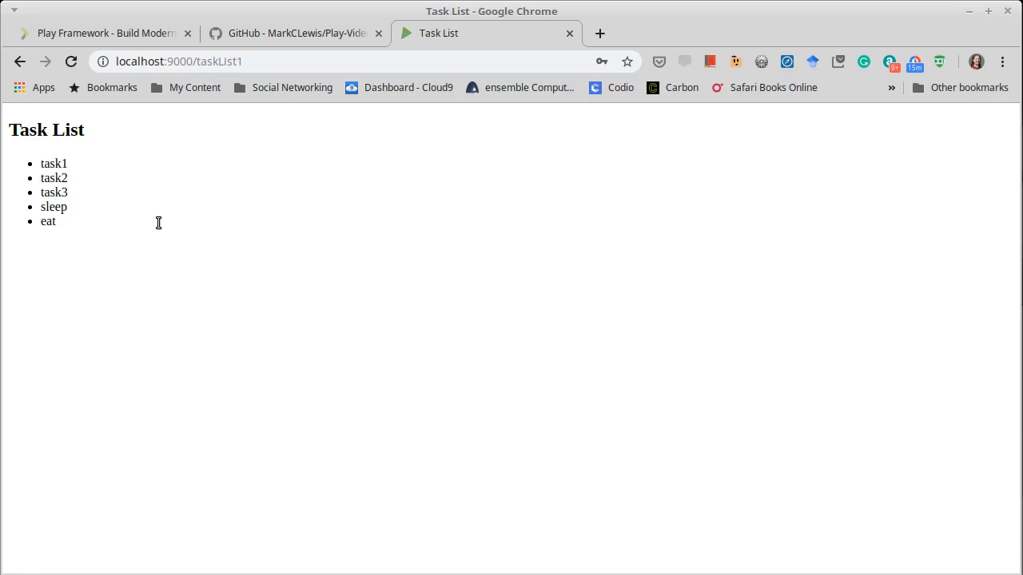
{"action": "left_click", "coordinate": [180, 61]}
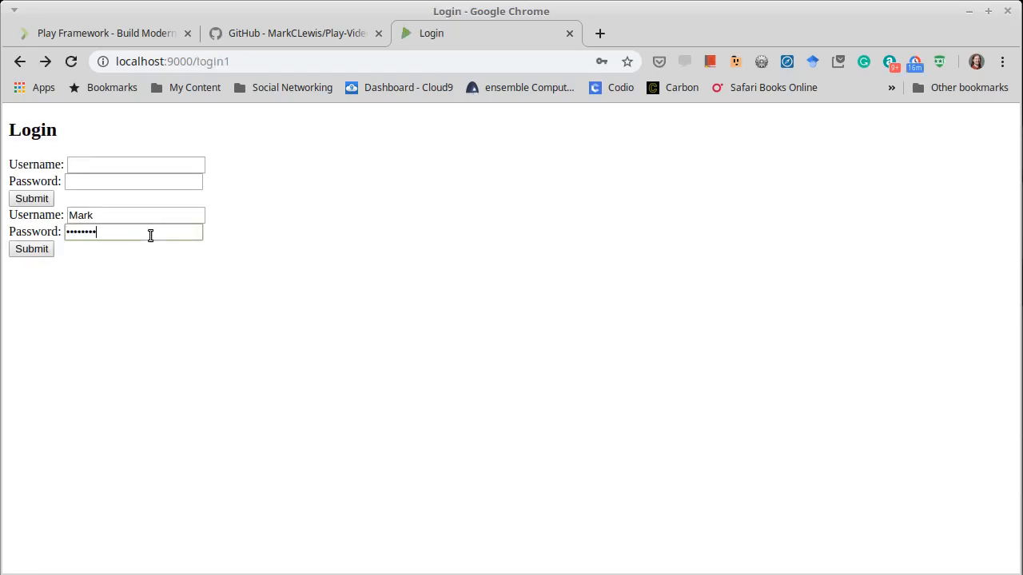
{"action": "left_click", "coordinate": [32, 249]}
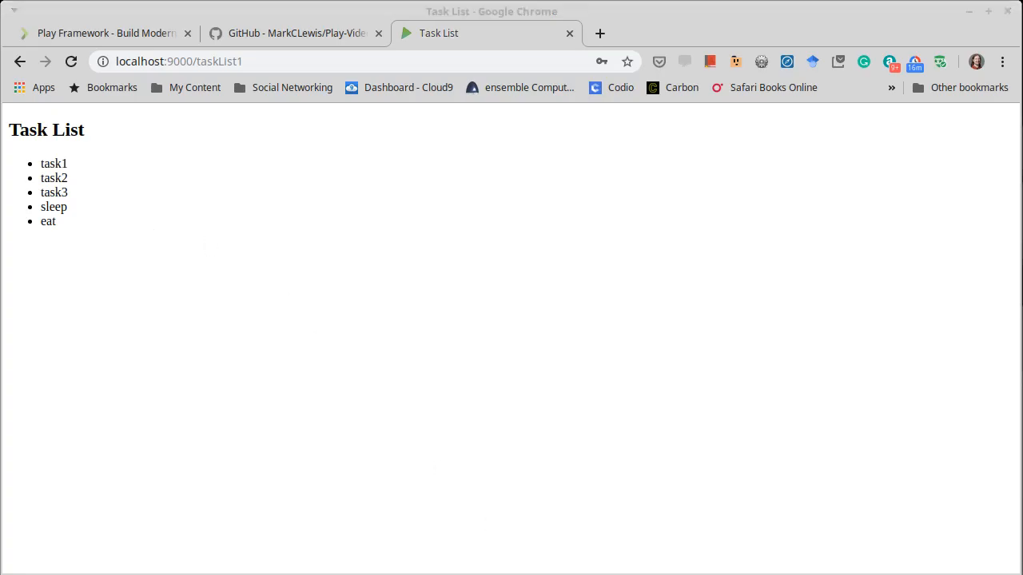
- Show TaskList1.scala's validateLoginPost: its Redirect to taskList and getOrElse fallback to login
{"action": "key", "text": "alt+Tab"}
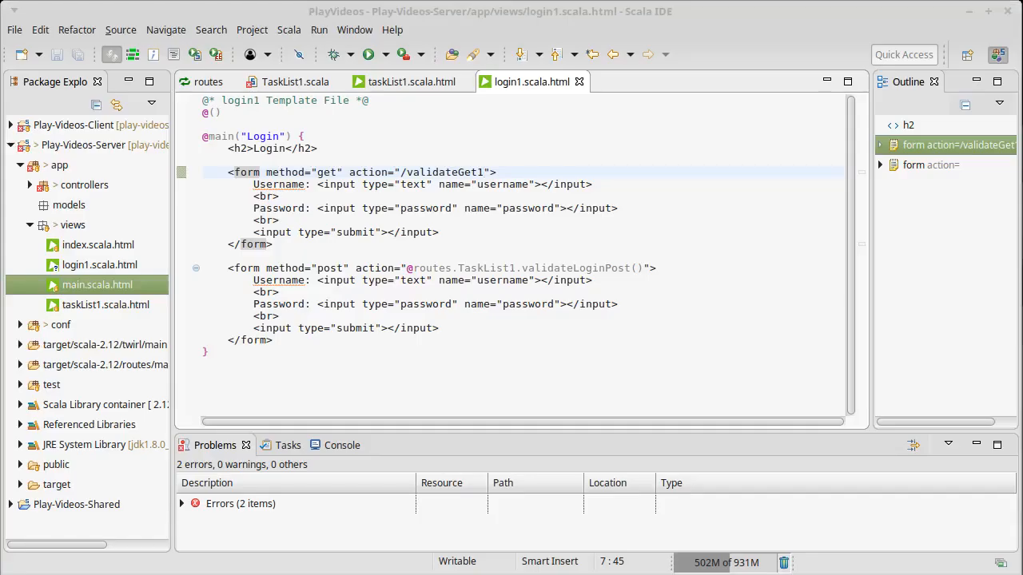
{"action": "left_click", "coordinate": [295, 81]}
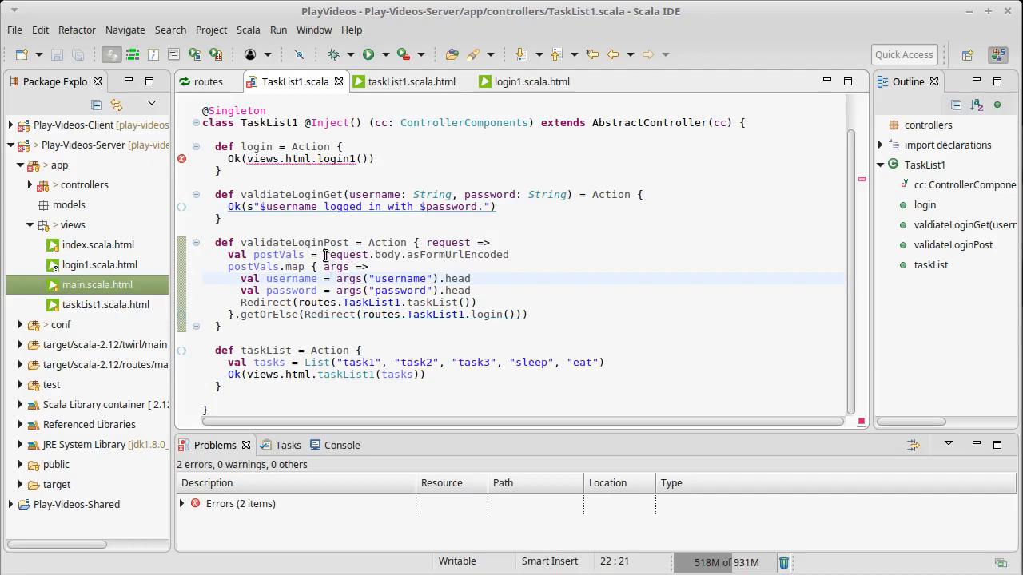
{"action": "mouse_move", "coordinate": [434, 254]}
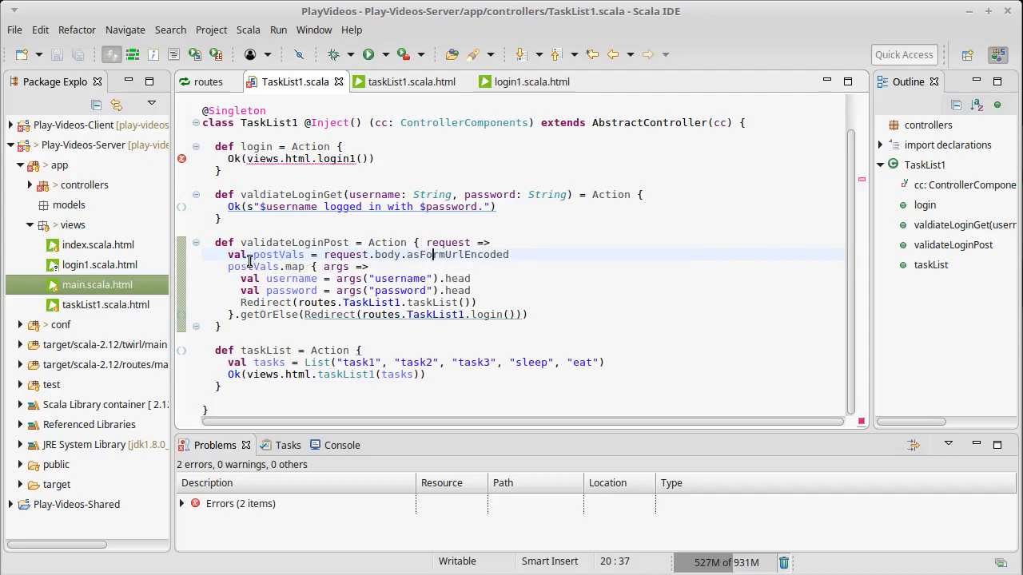
{"action": "mouse_move", "coordinate": [277, 254]}
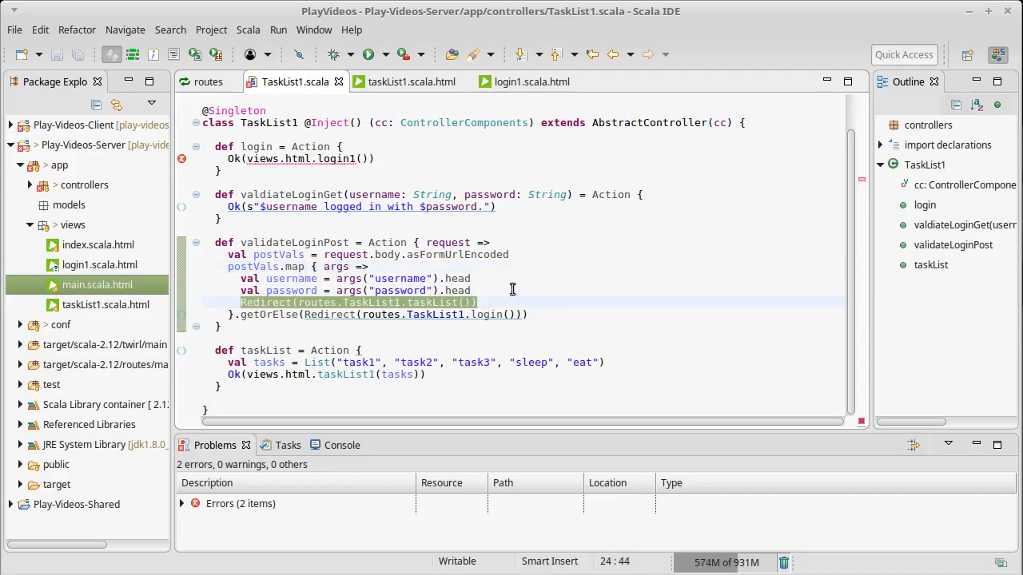
{"action": "left_click", "coordinate": [277, 314]}
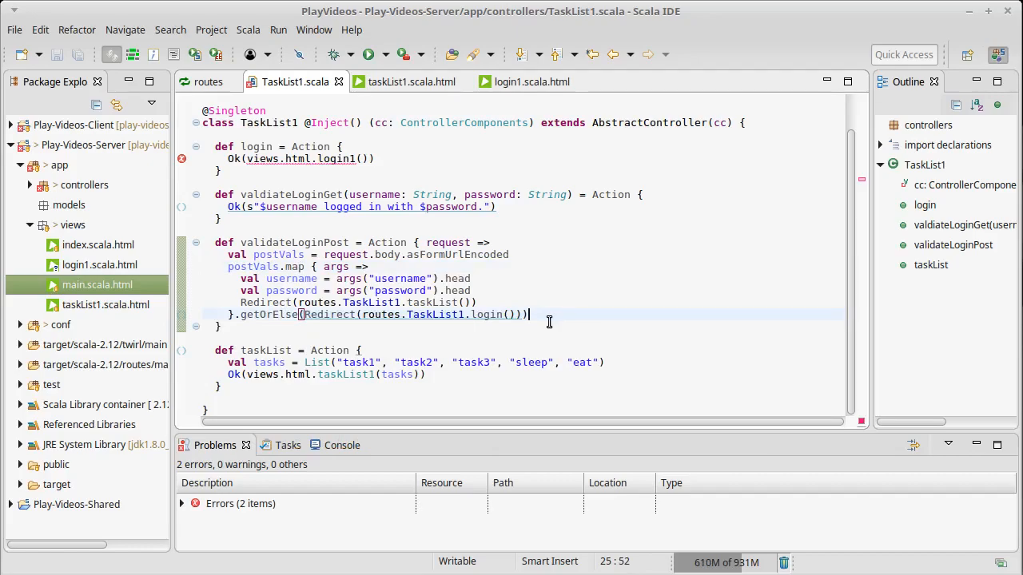
{"action": "mouse_move", "coordinate": [351, 323]}
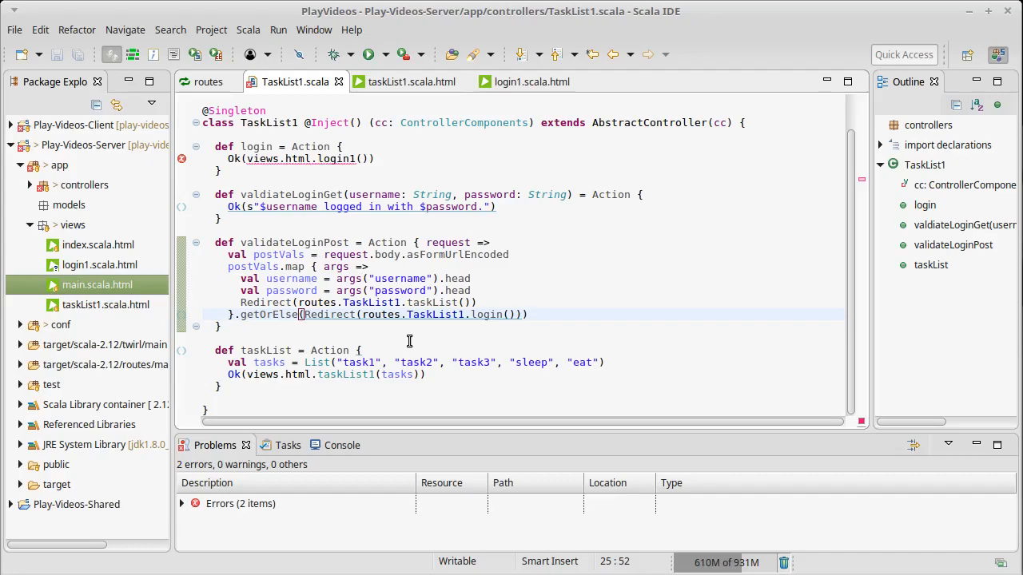
{"action": "left_click", "coordinate": [527, 314]}
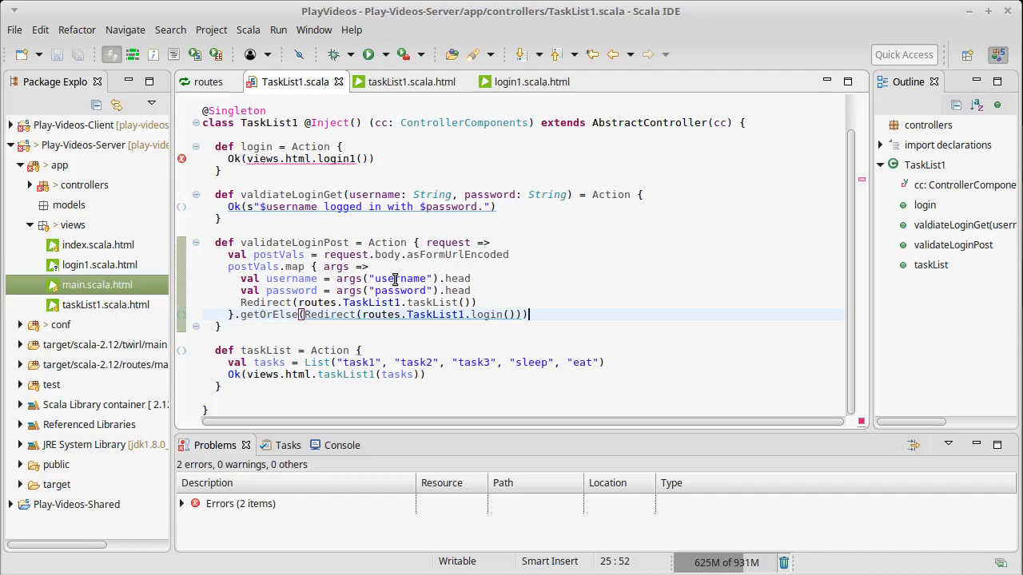
{"action": "mouse_move", "coordinate": [531, 82]}
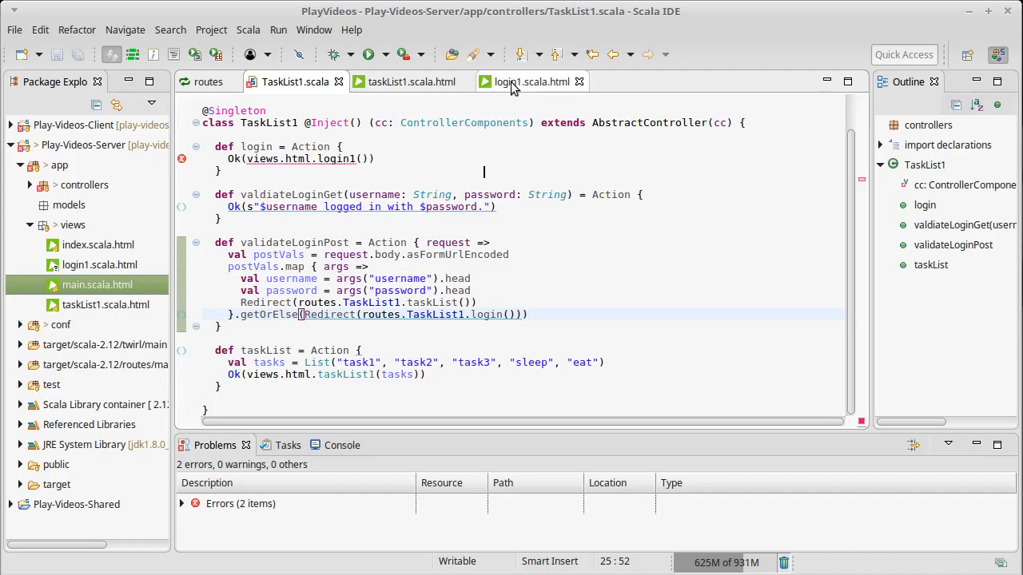
{"action": "left_click", "coordinate": [531, 82]}
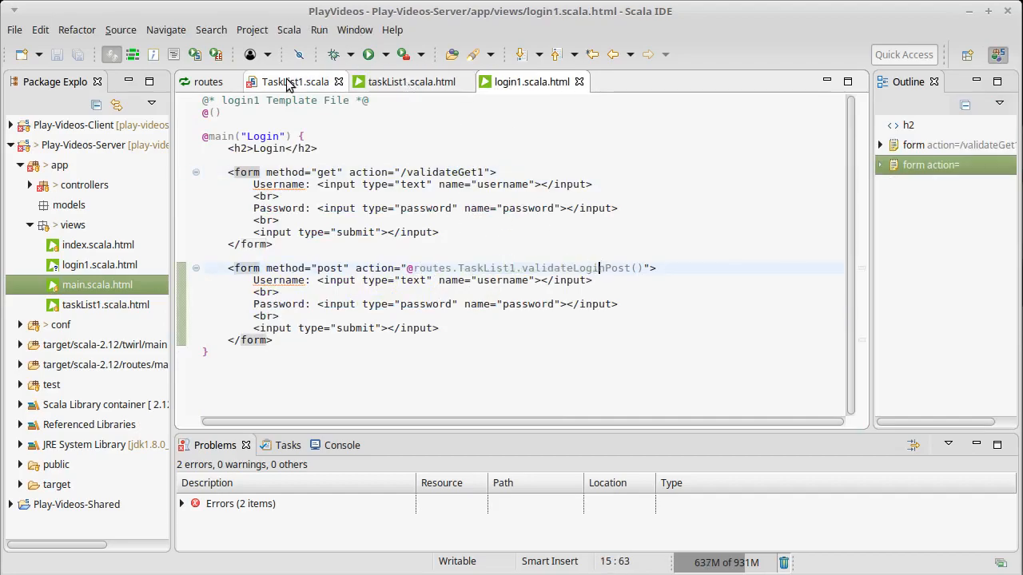
{"action": "left_click", "coordinate": [295, 82]}
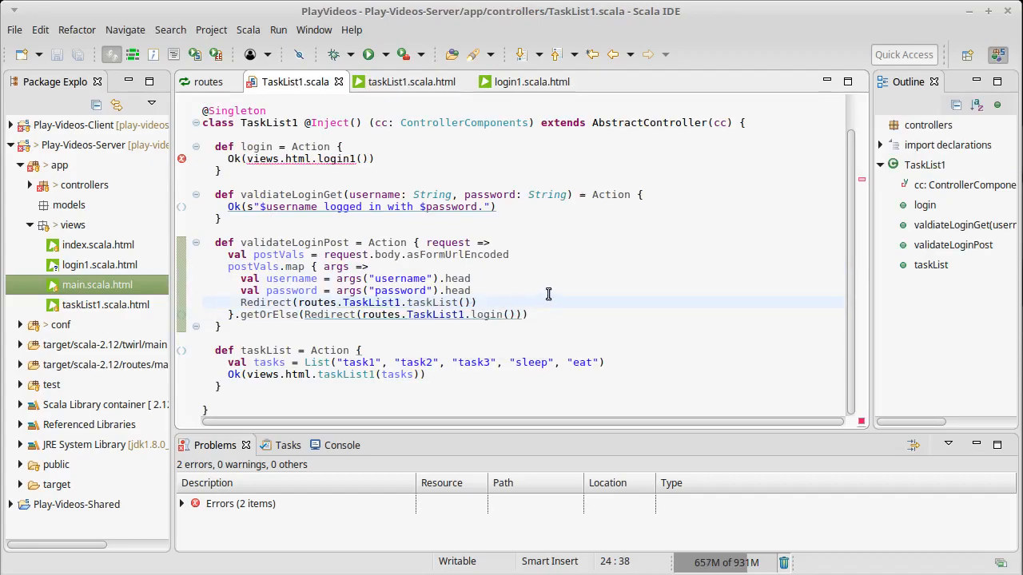
{"action": "left_click", "coordinate": [471, 290]}
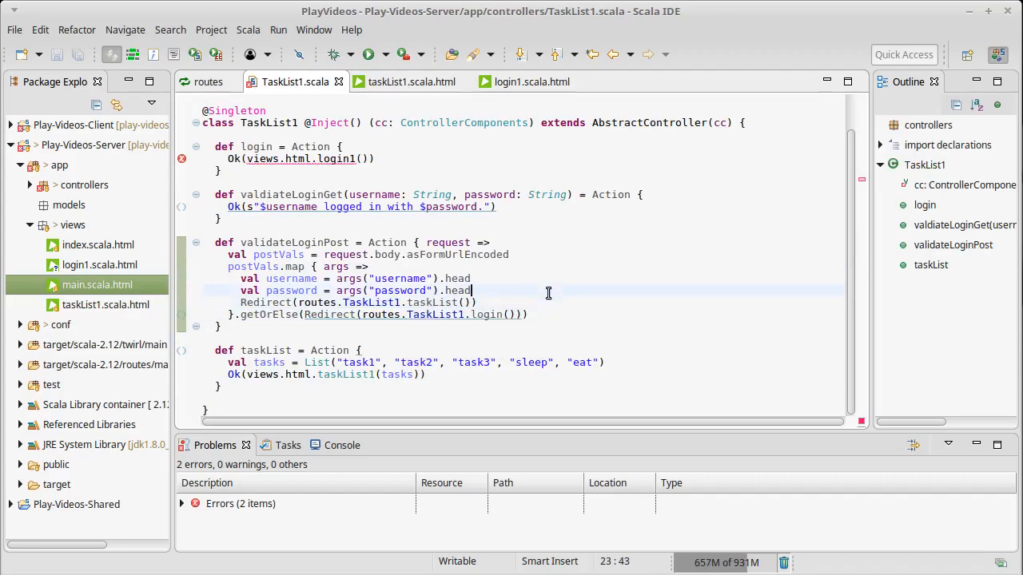
{"action": "left_click", "coordinate": [207, 81]}
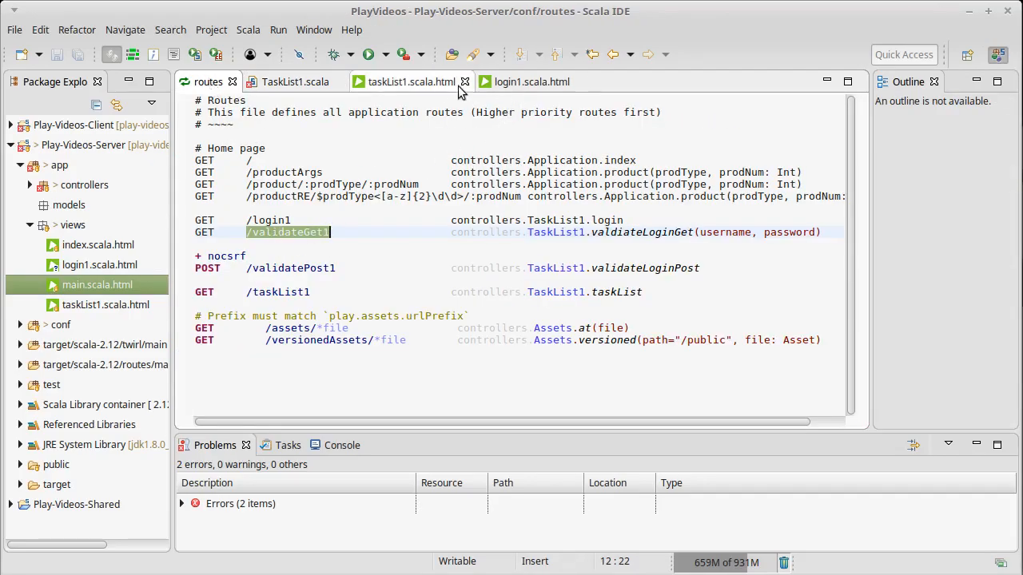
{"action": "left_click", "coordinate": [294, 81]}
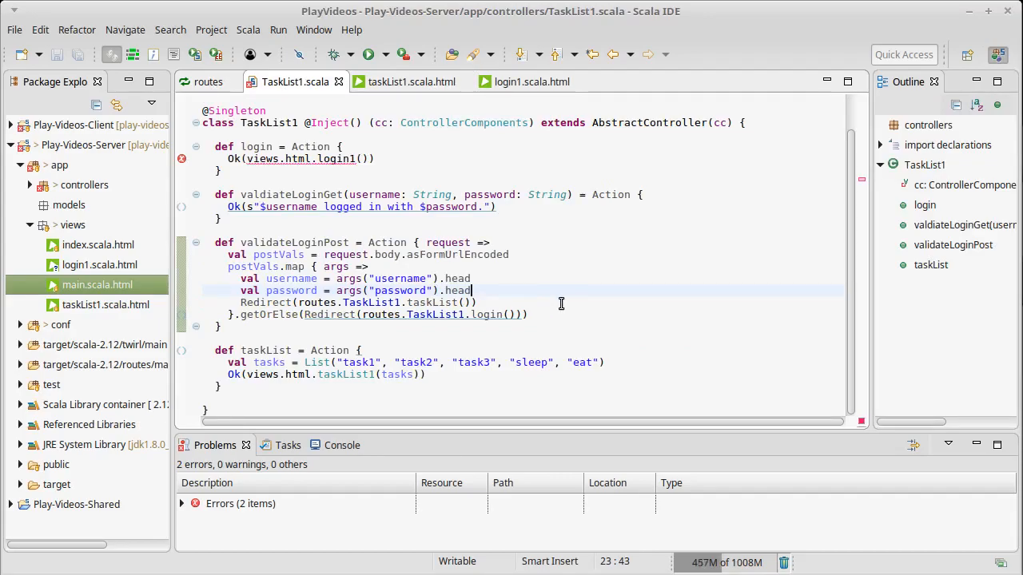